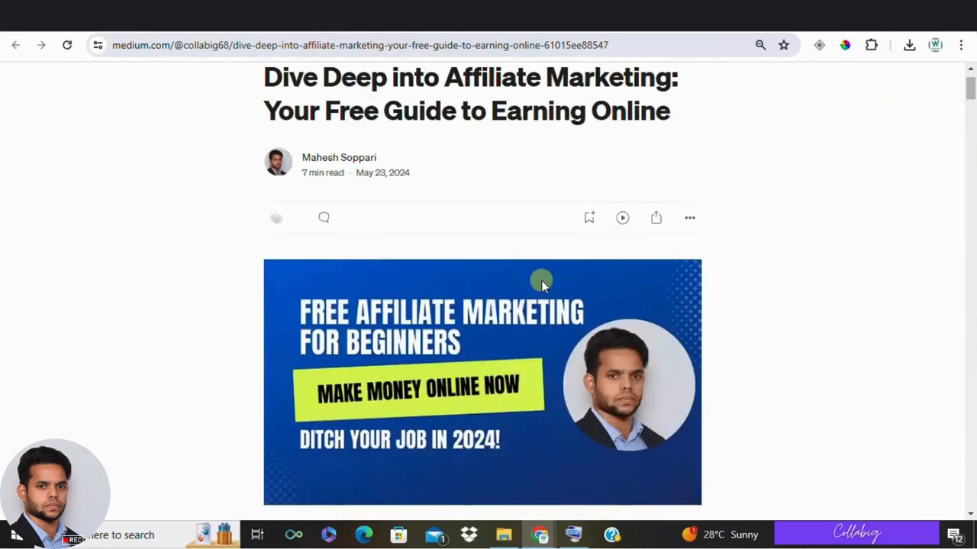
- Scroll the Medium guide and follow its 'My Favorite Strategy to Earn $5k to $10k a Month from Home' link
scroll("down", 3)
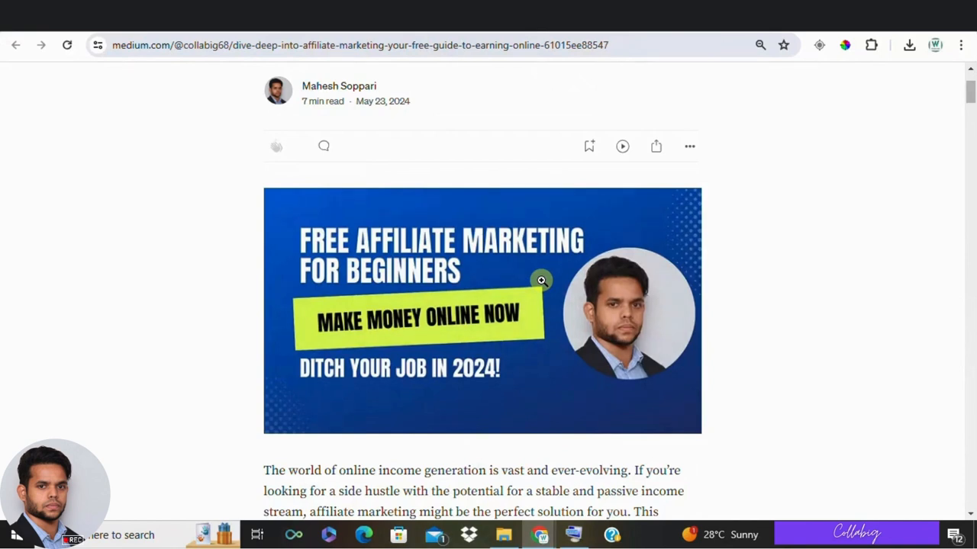
scroll("down", 3)
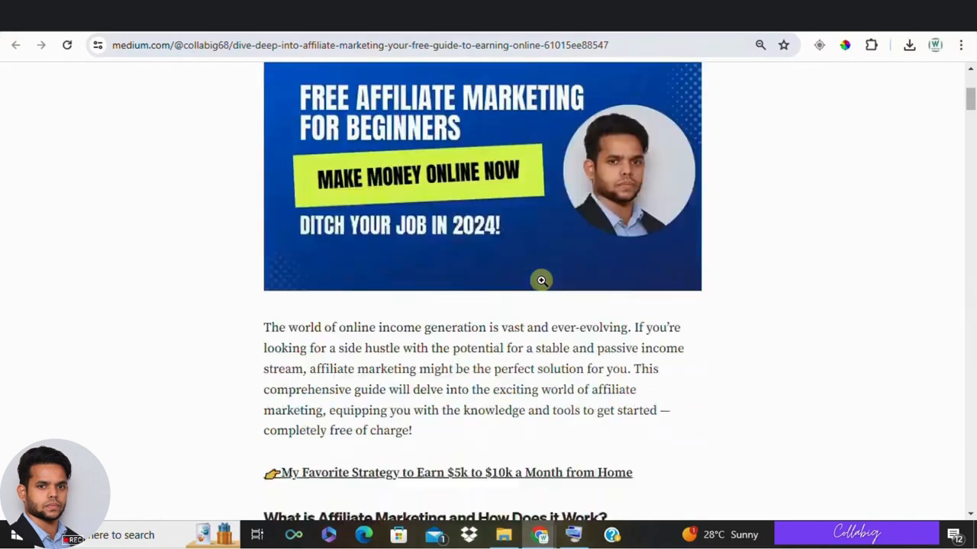
scroll("down", 3)
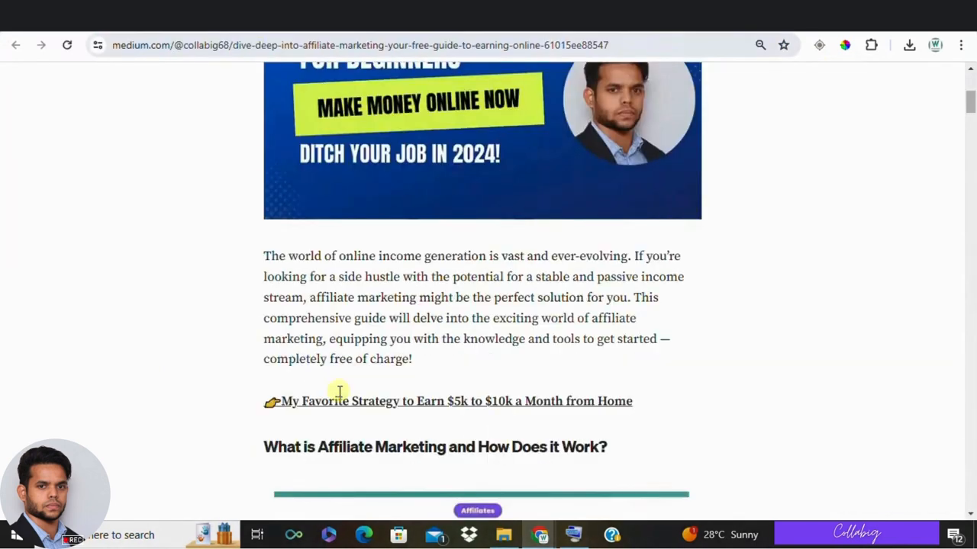
left_click(456, 400)
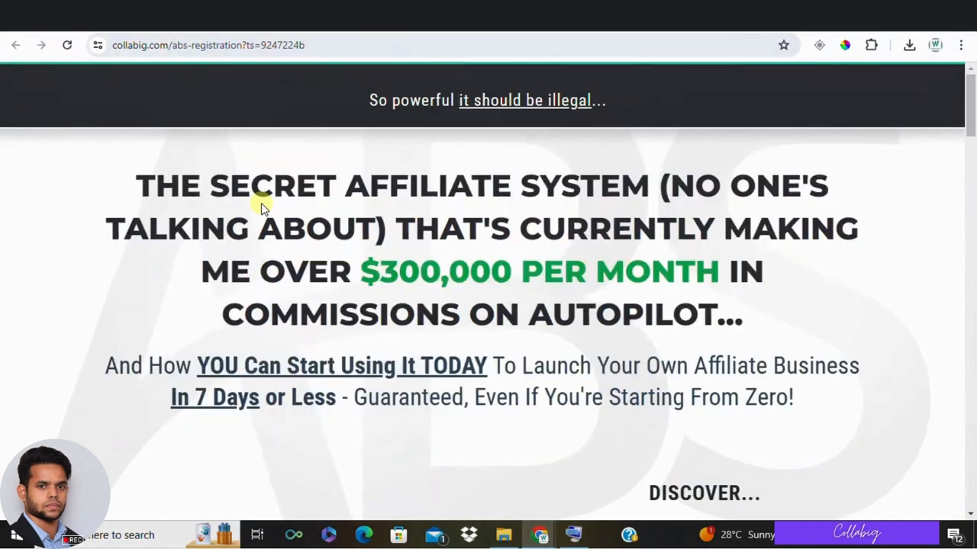
scroll("down", 3)
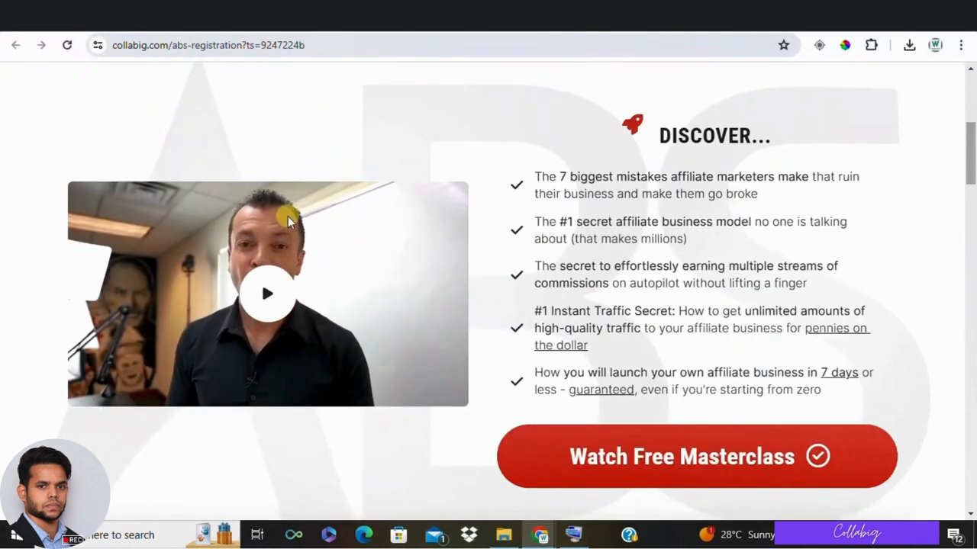
scroll("down", 3)
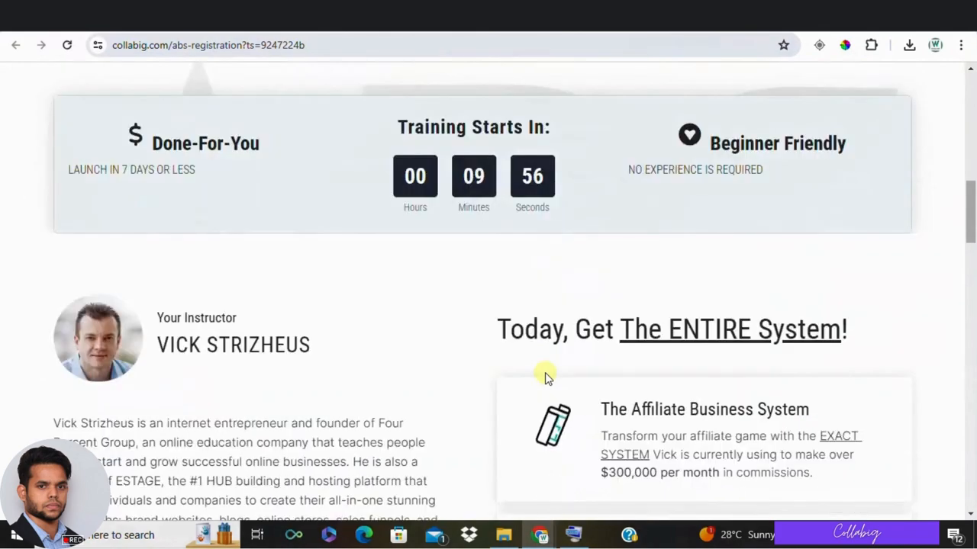
scroll("down", 3)
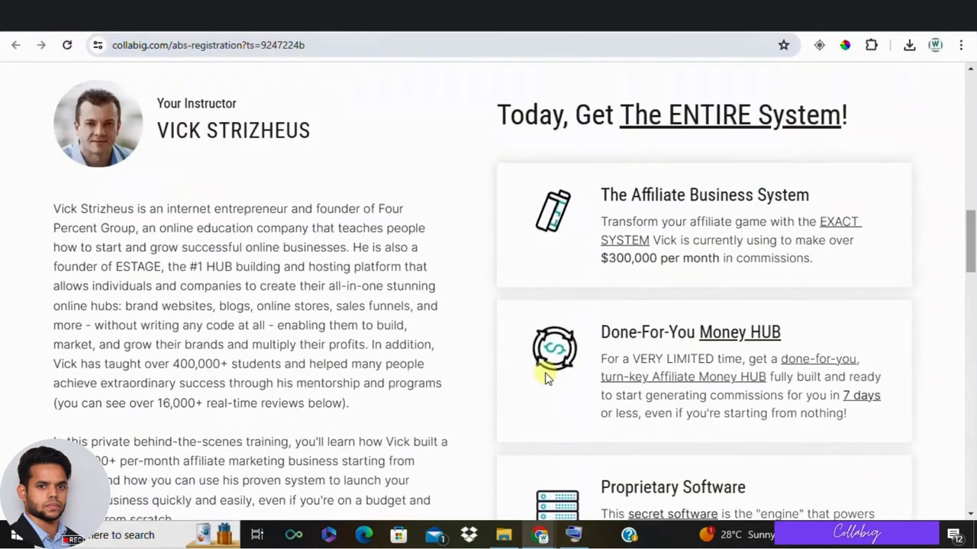
scroll("down", 3)
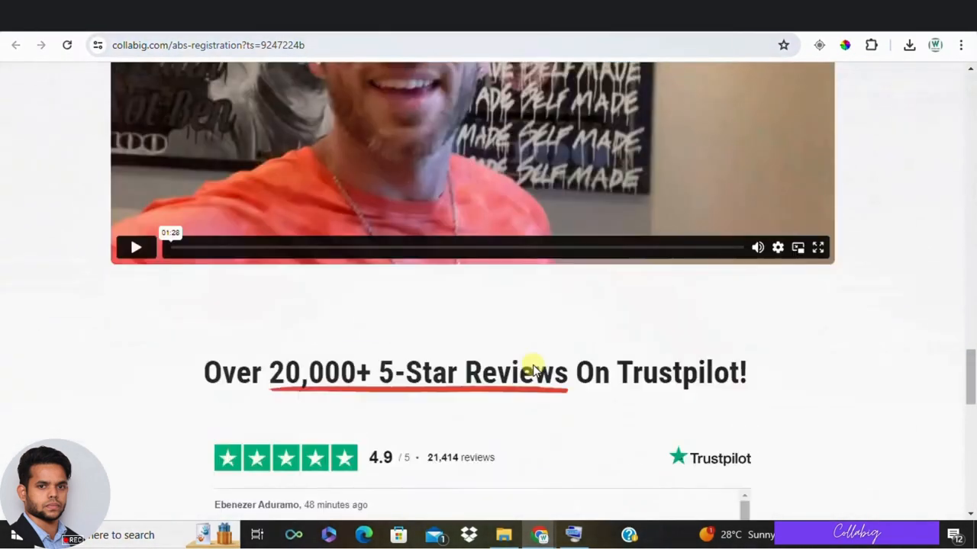
scroll("down", 3)
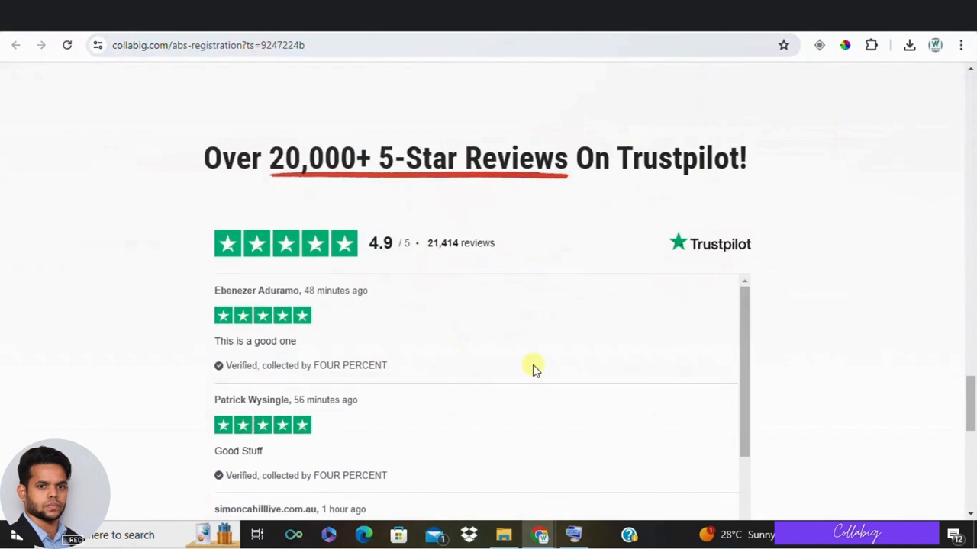
mouse_move(107, 235)
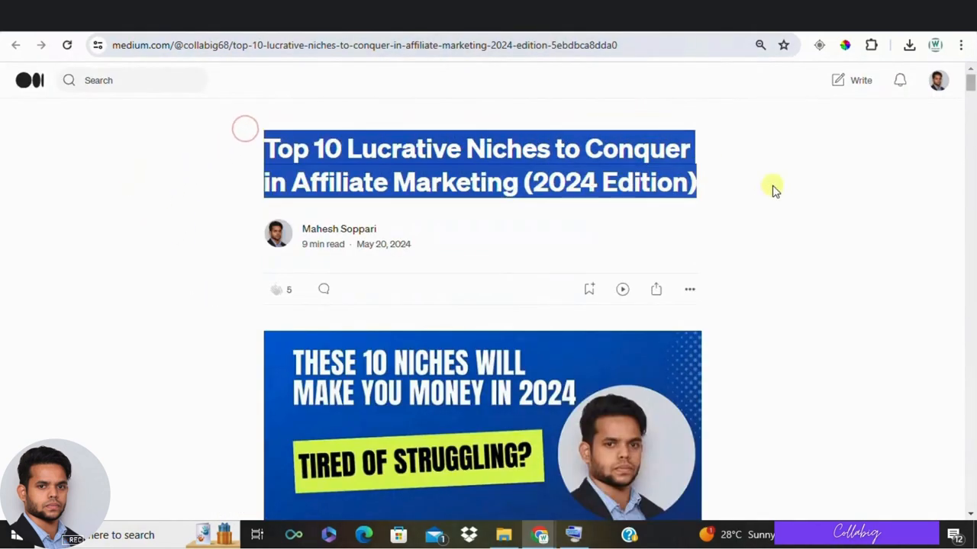
- Scroll the Top 10 Lucrative Niches article past its intro to '1. Health Supplements'
scroll("down", 3)
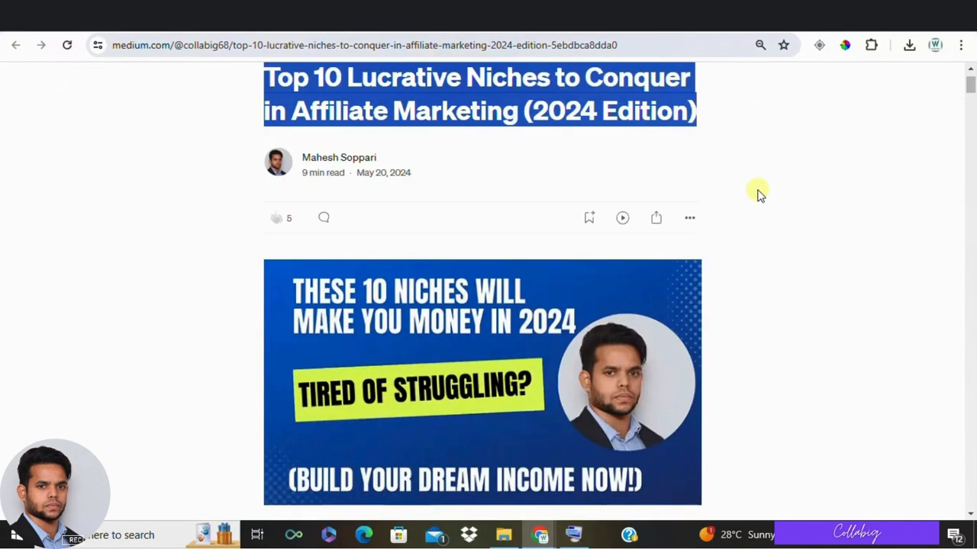
scroll("down", 3)
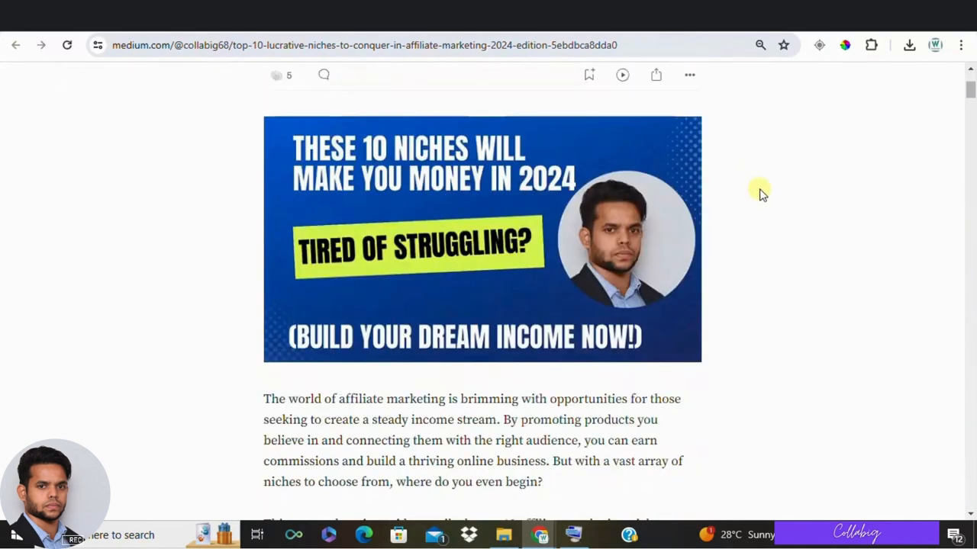
scroll("down", 3)
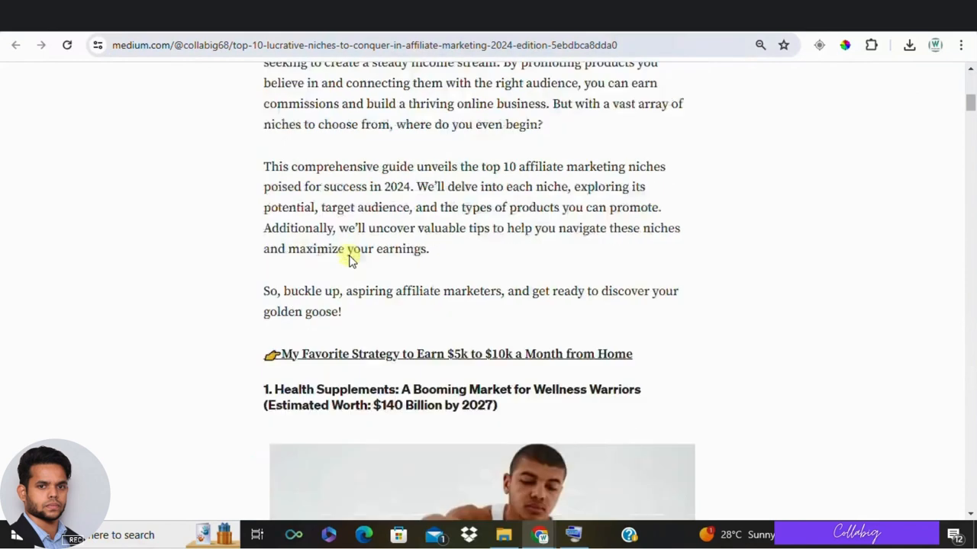
scroll("down", 3)
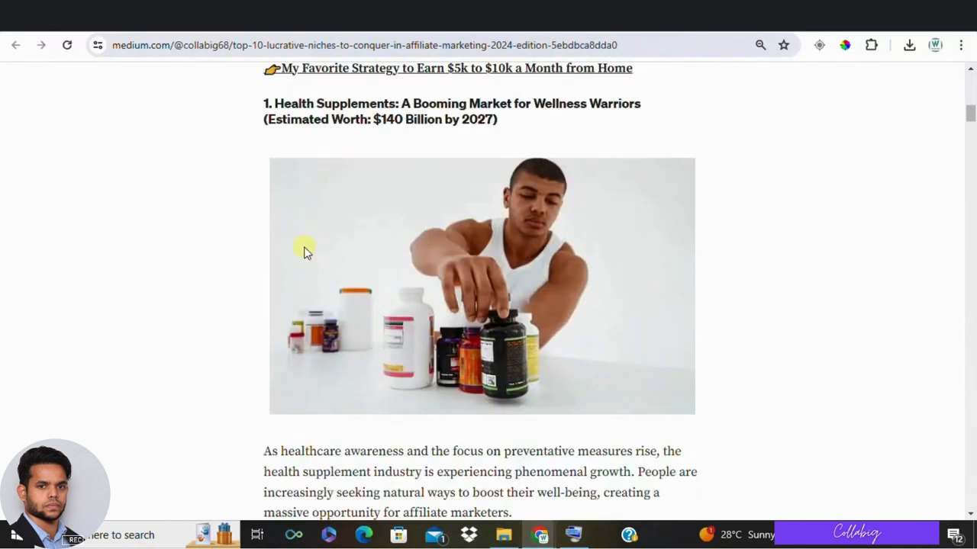
mouse_move(302, 235)
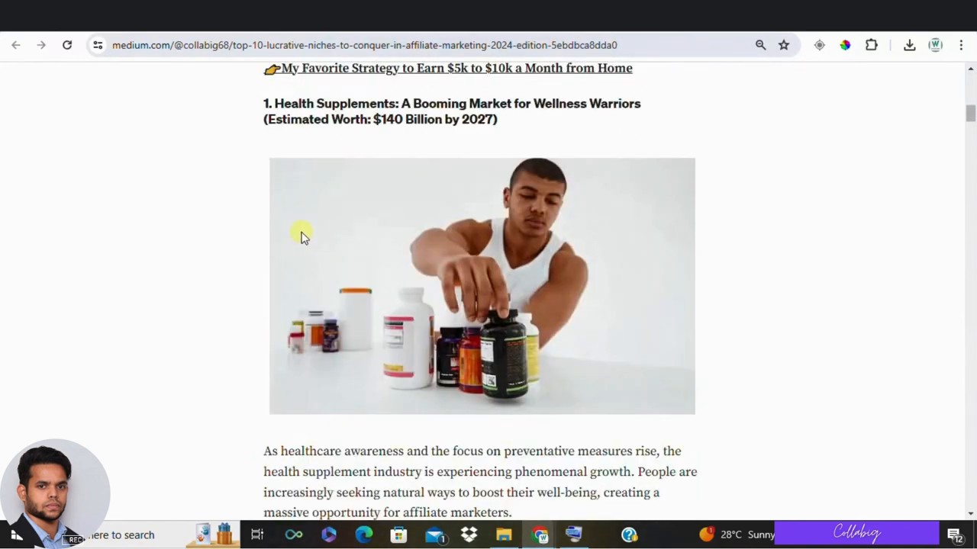
scroll("down", 3)
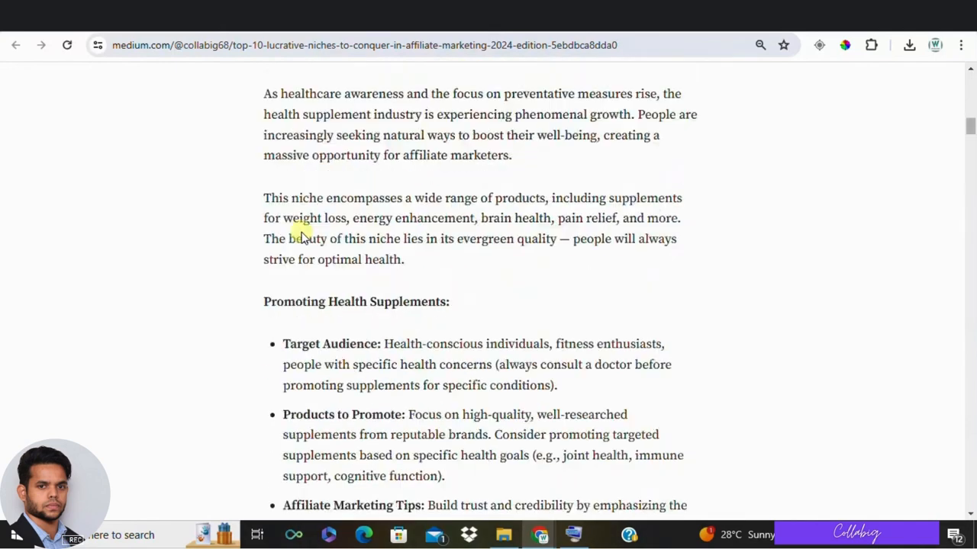
scroll("down", 3)
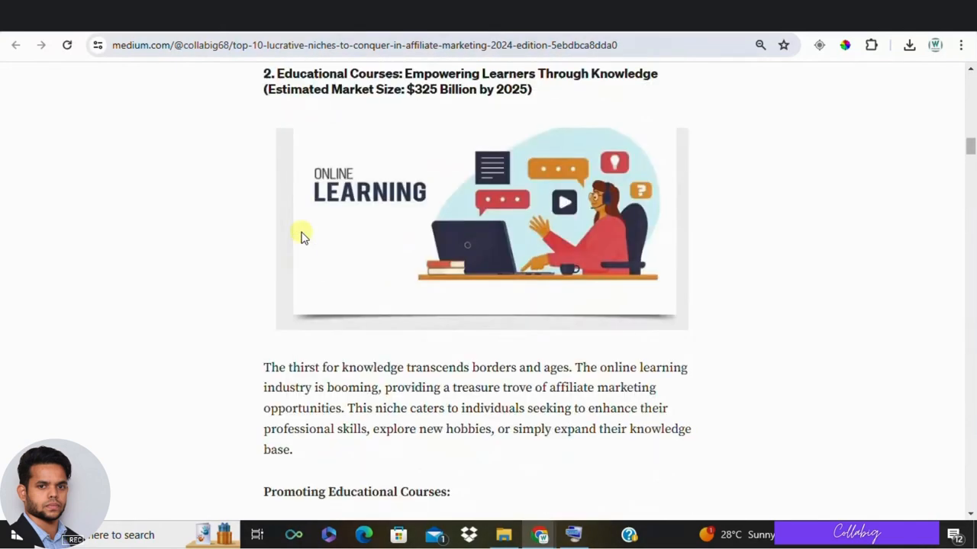
scroll("down", 3)
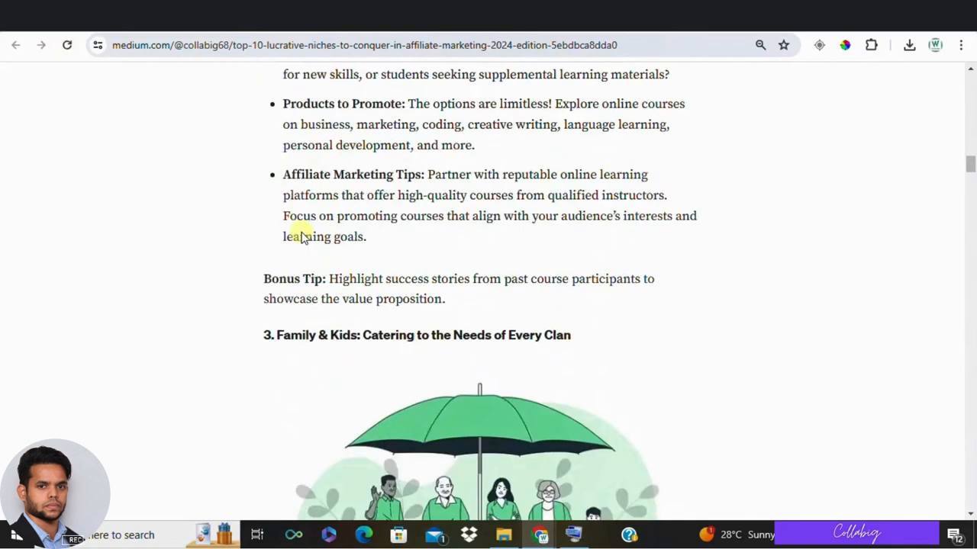
scroll("down", 3)
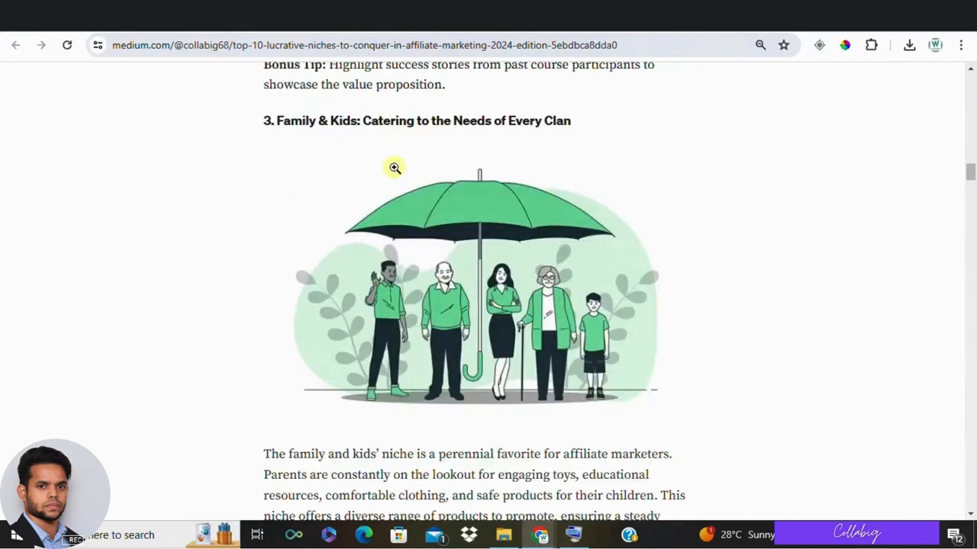
scroll("down", 3)
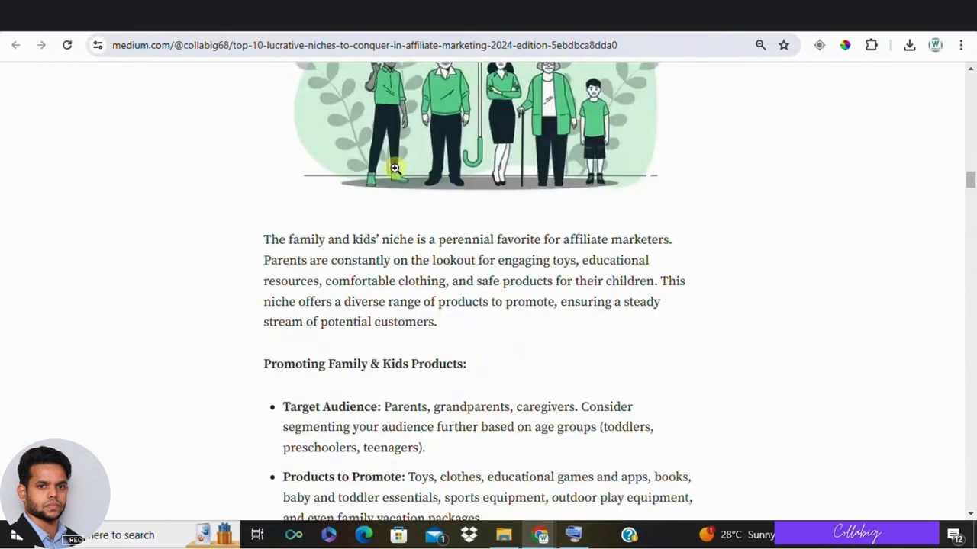
scroll("down", 3)
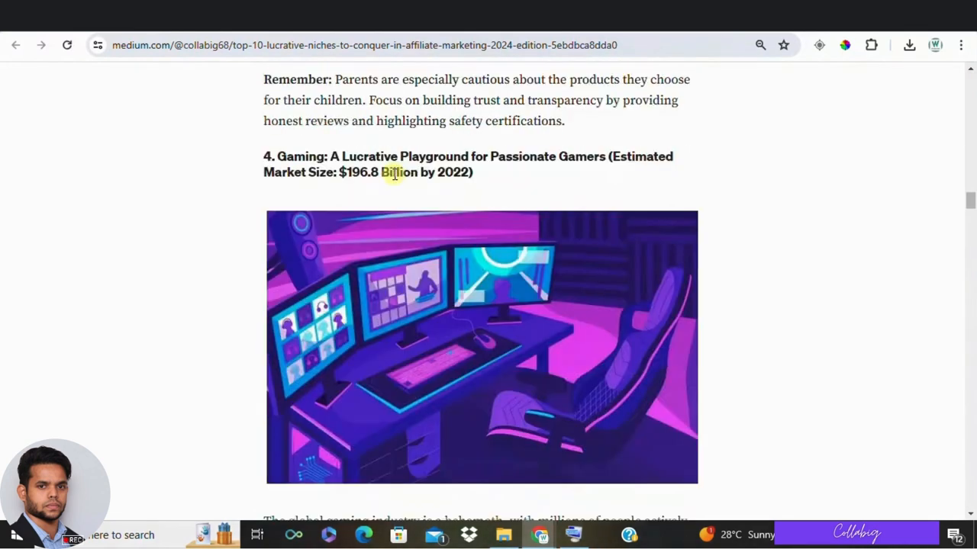
scroll("down", 3)
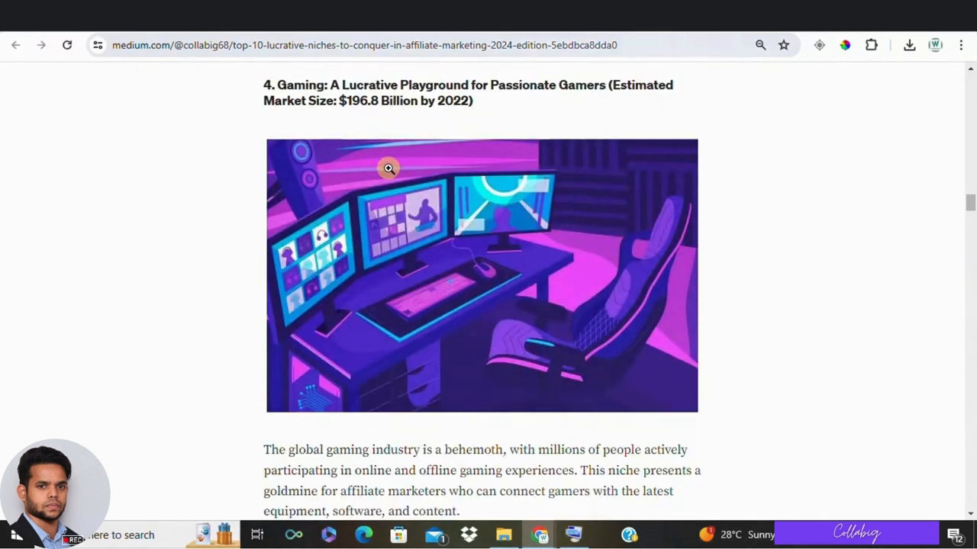
scroll("down", 3)
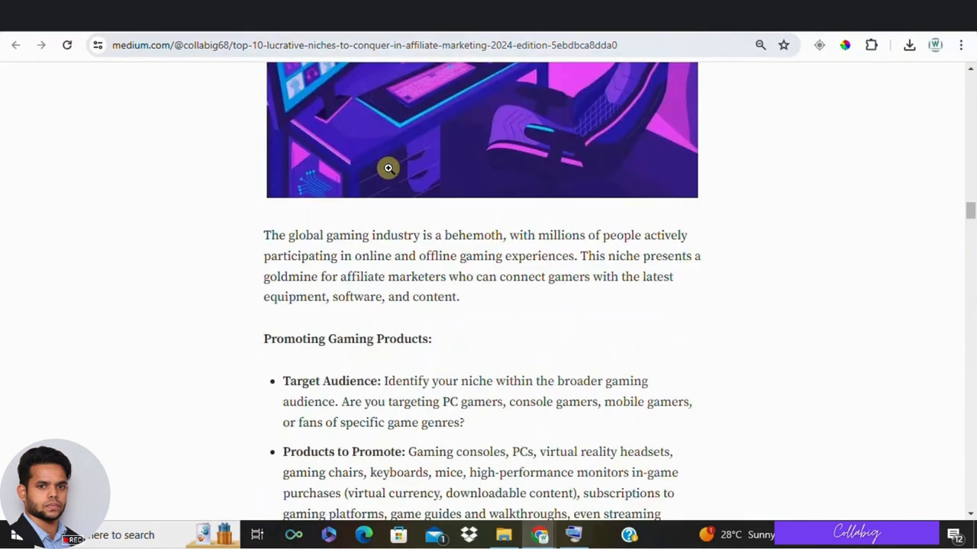
scroll("down", 3)
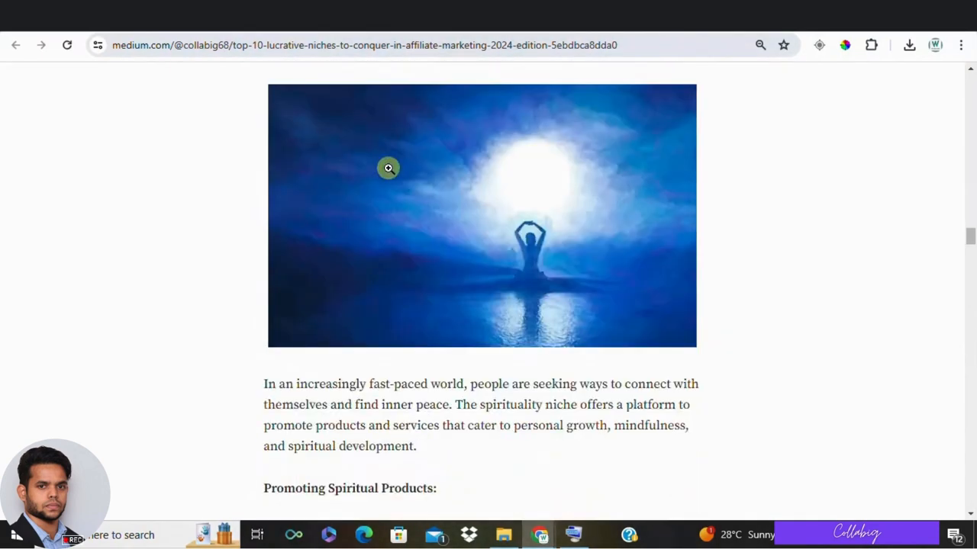
scroll("up", 3)
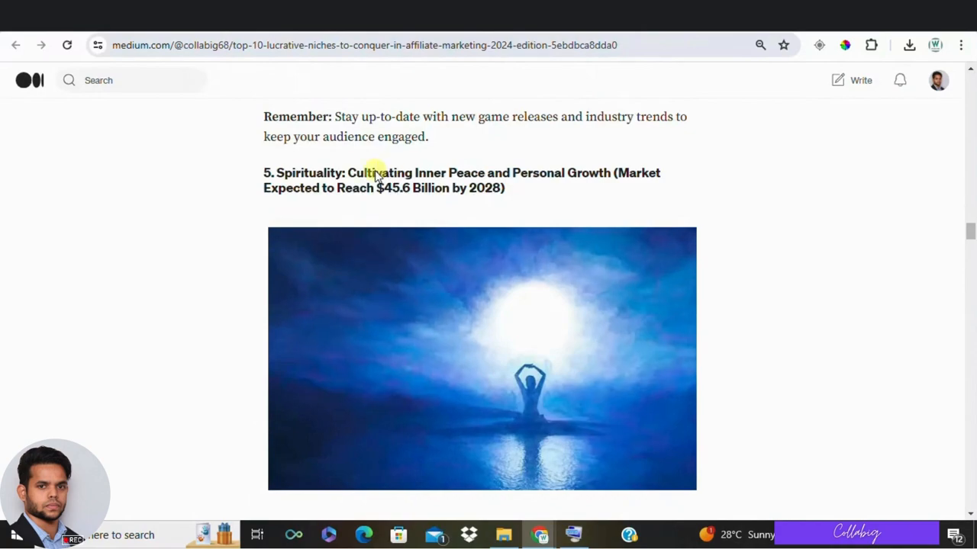
scroll("down", 3)
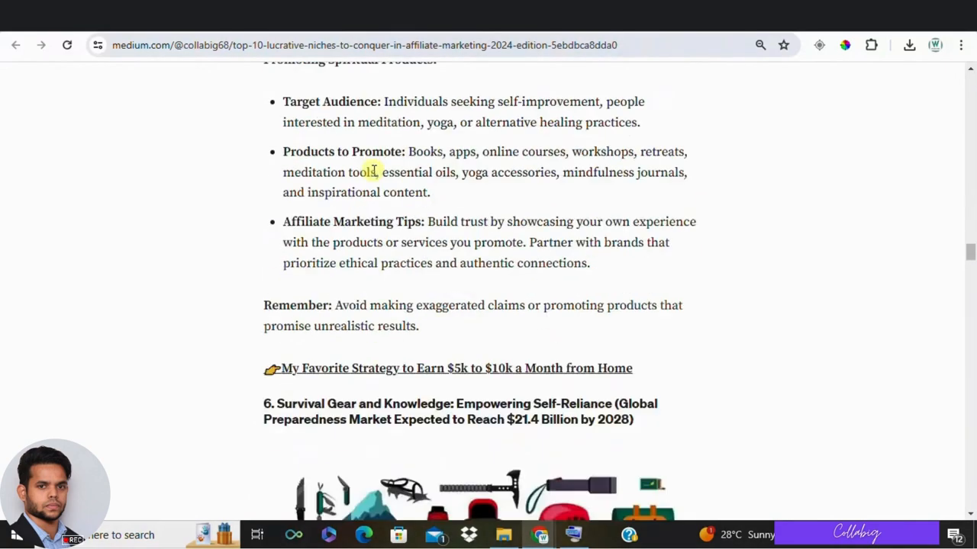
scroll("up", 3)
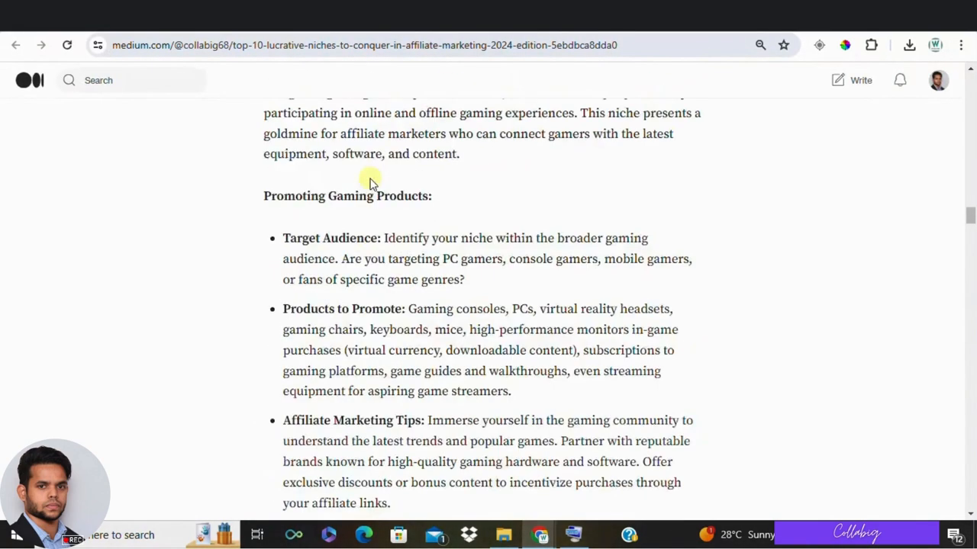
scroll("up", 3)
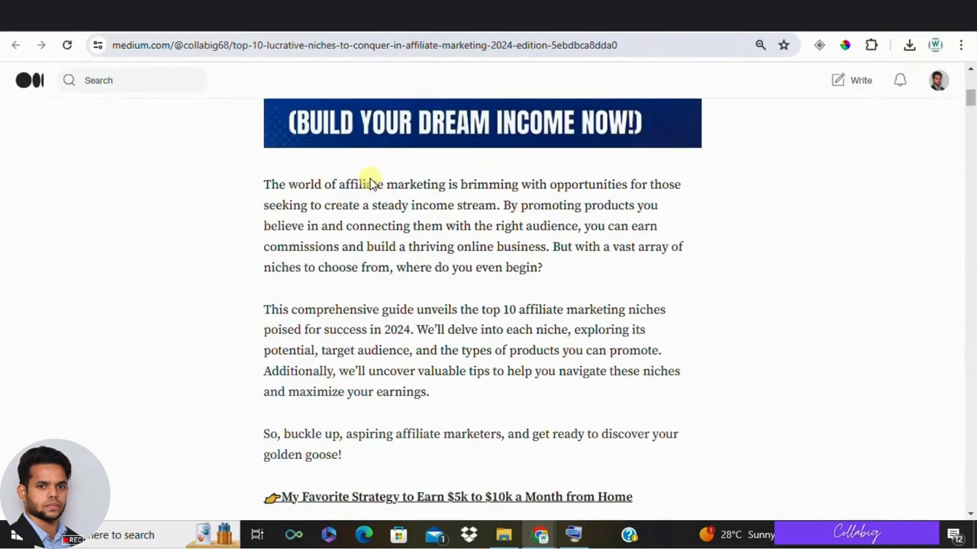
scroll("up", 3)
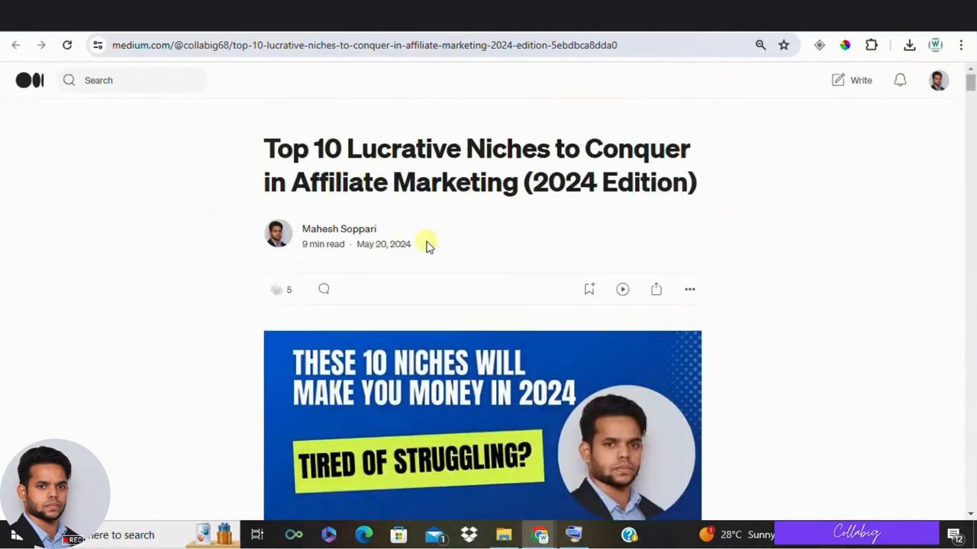
scroll("down", 3)
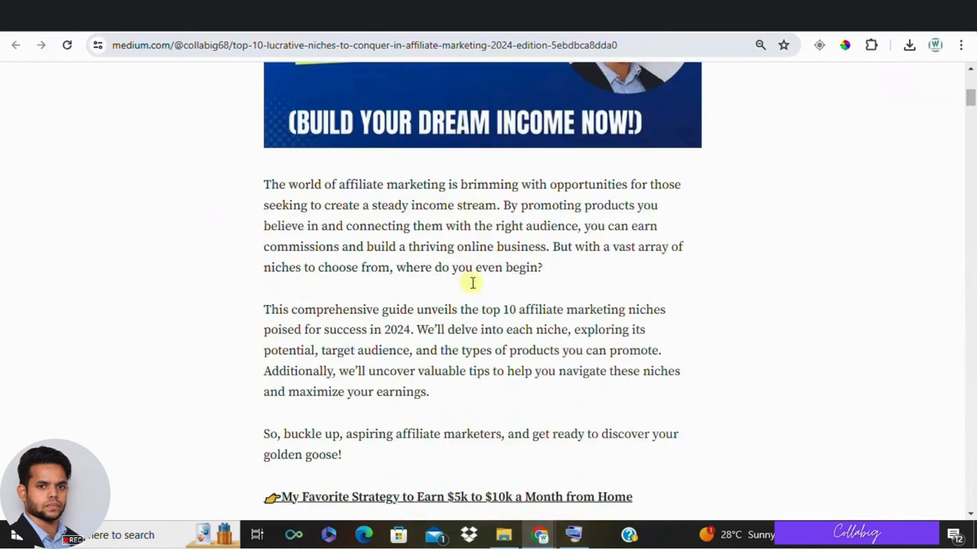
scroll("down", 3)
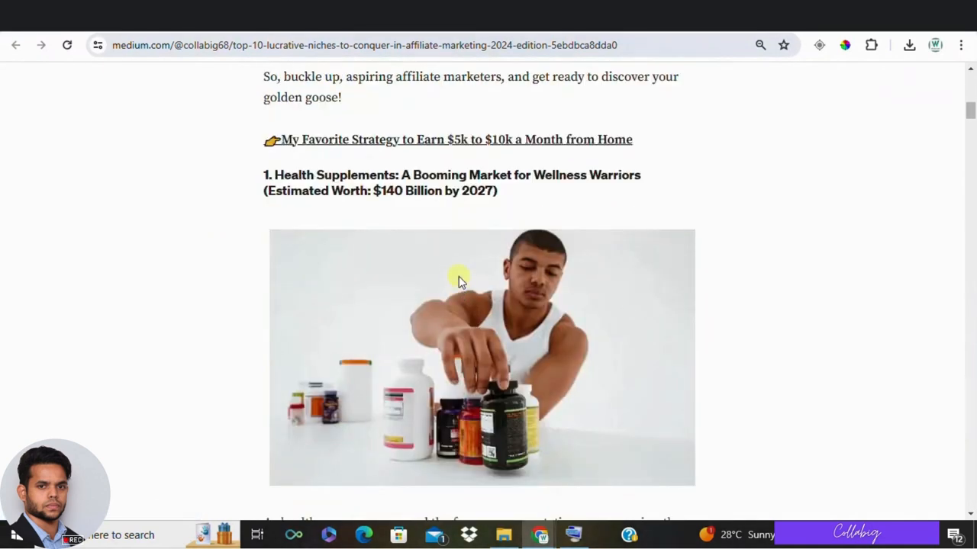
mouse_move(449, 291)
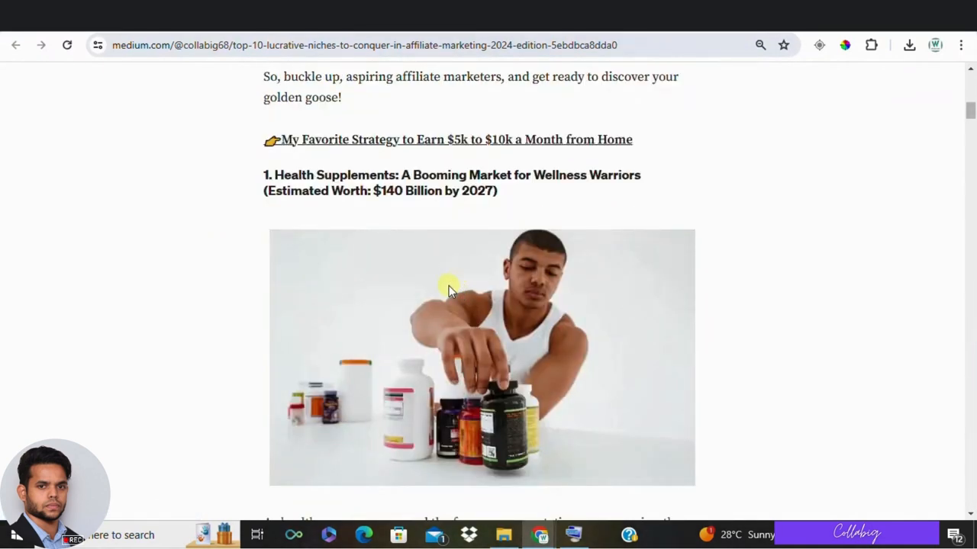
scroll("down", 3)
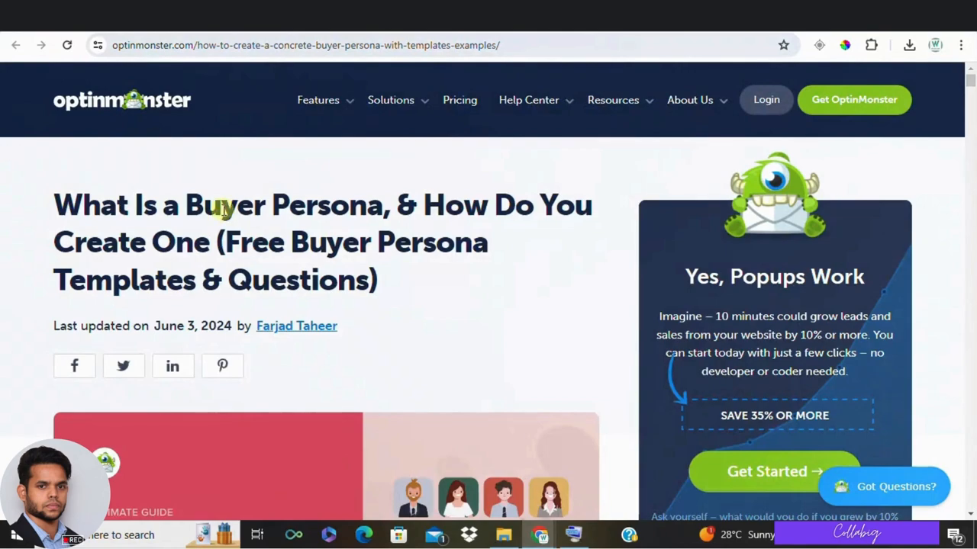
- Scroll the OptinMonster buyer persona guide past its contents to Step 1: Conduct Market Research
scroll("down", 3)
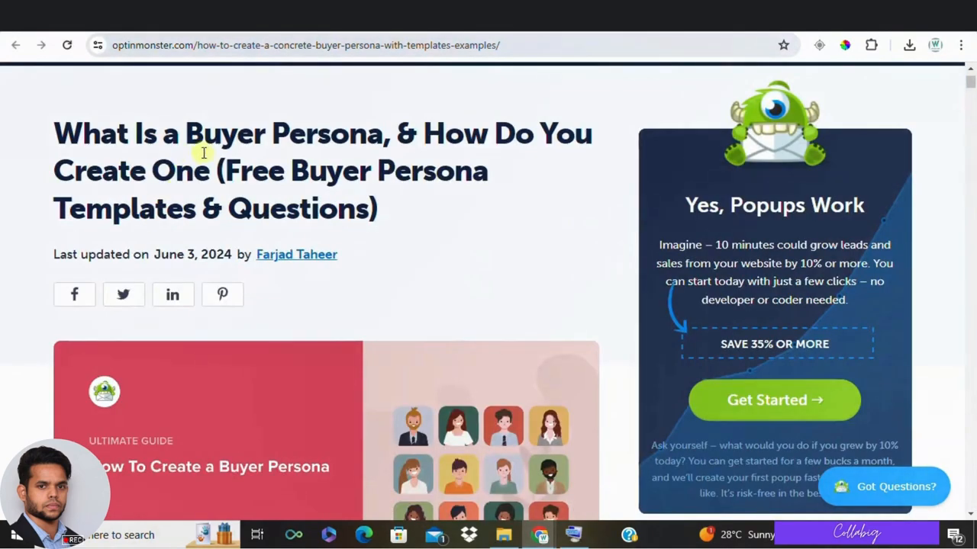
scroll("down", 3)
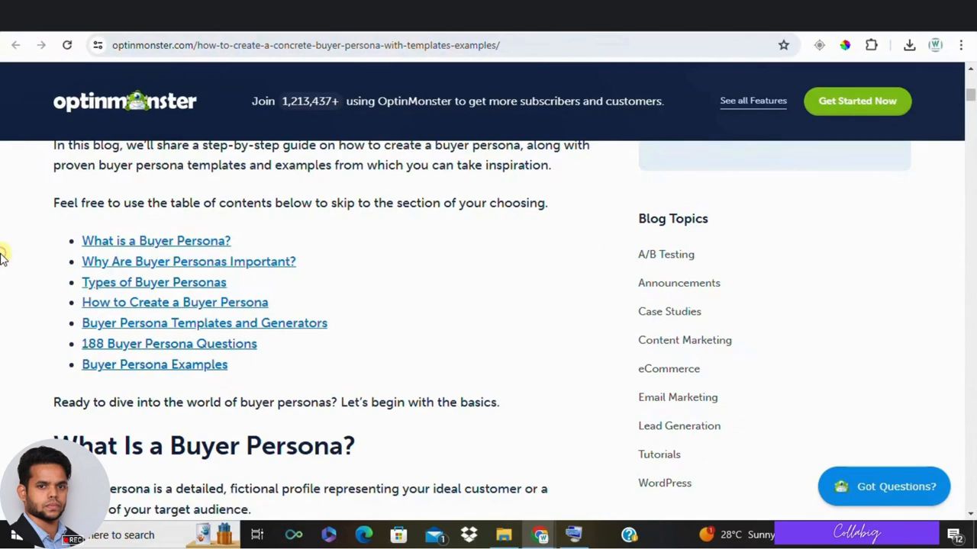
mouse_move(7, 246)
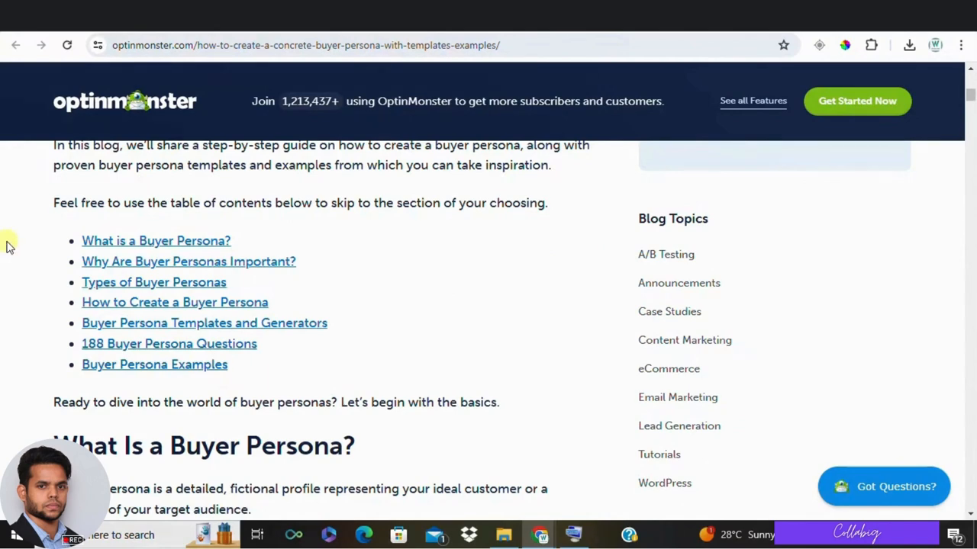
mouse_move(86, 282)
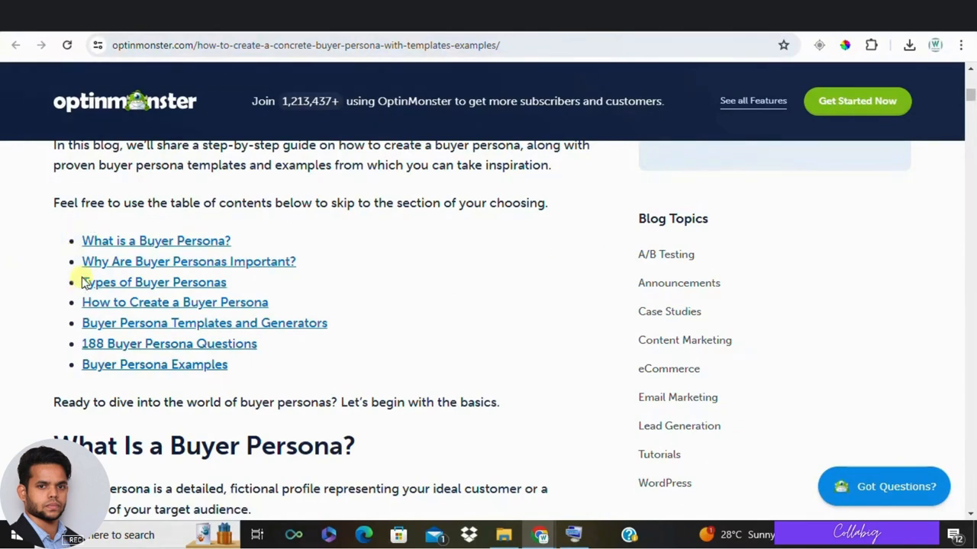
scroll("down", 3)
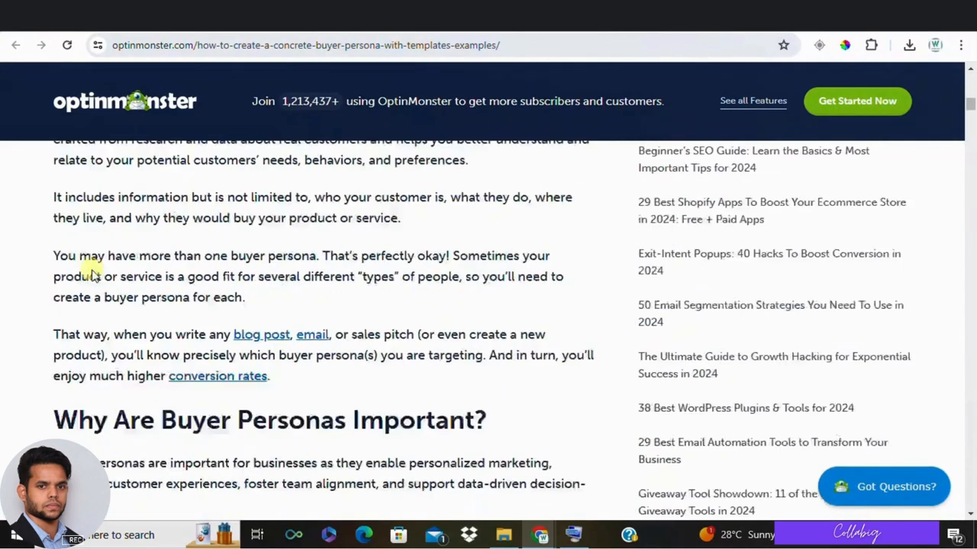
scroll("down", 3)
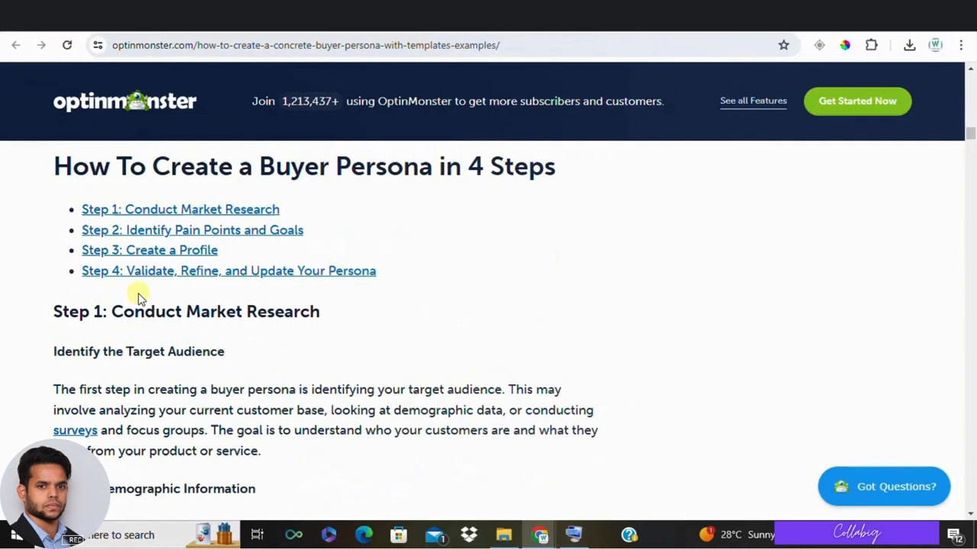
scroll("down", 3)
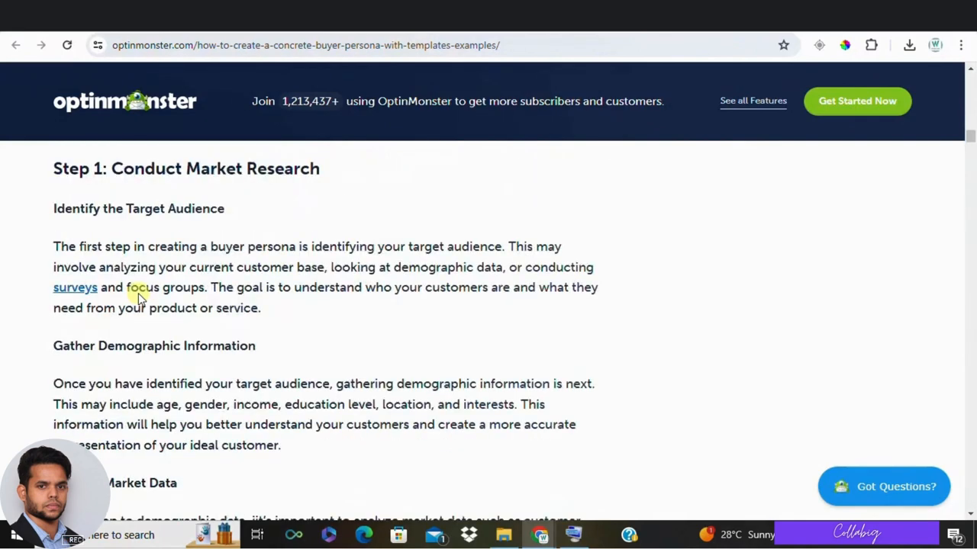
scroll("down", 3)
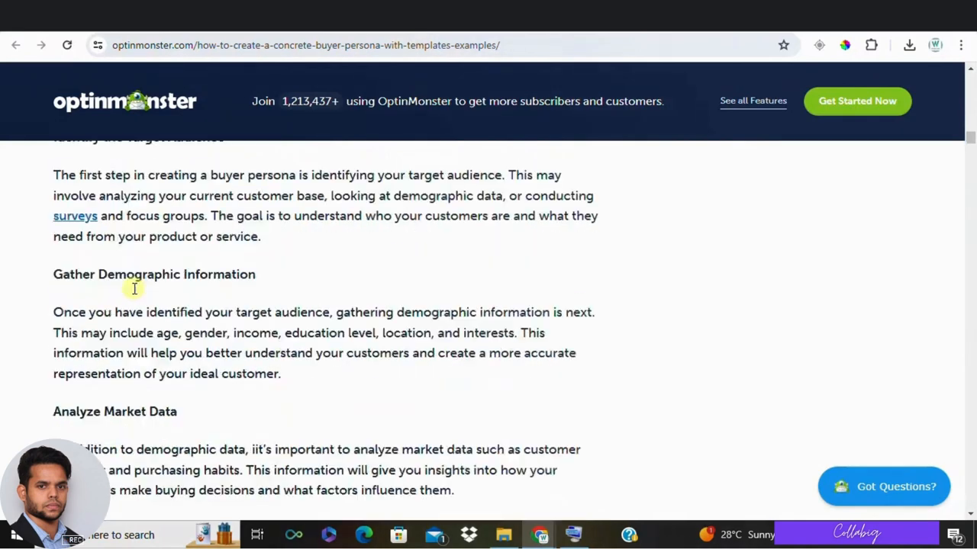
scroll("down", 3)
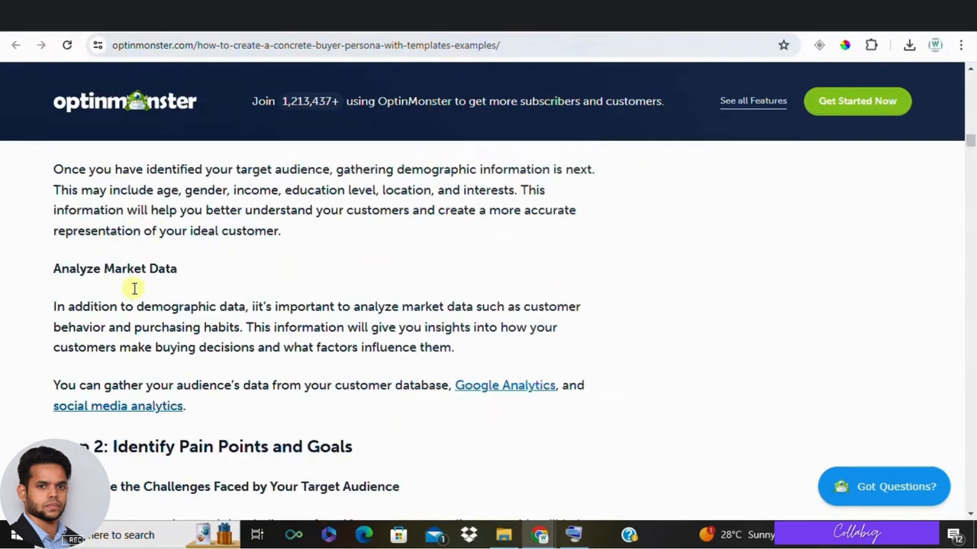
mouse_move(423, 126)
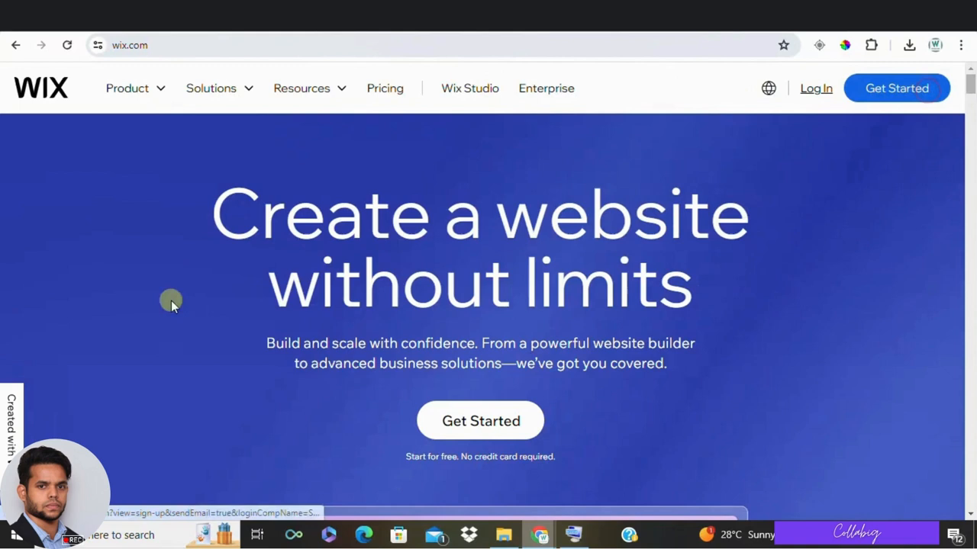
mouse_move(657, 351)
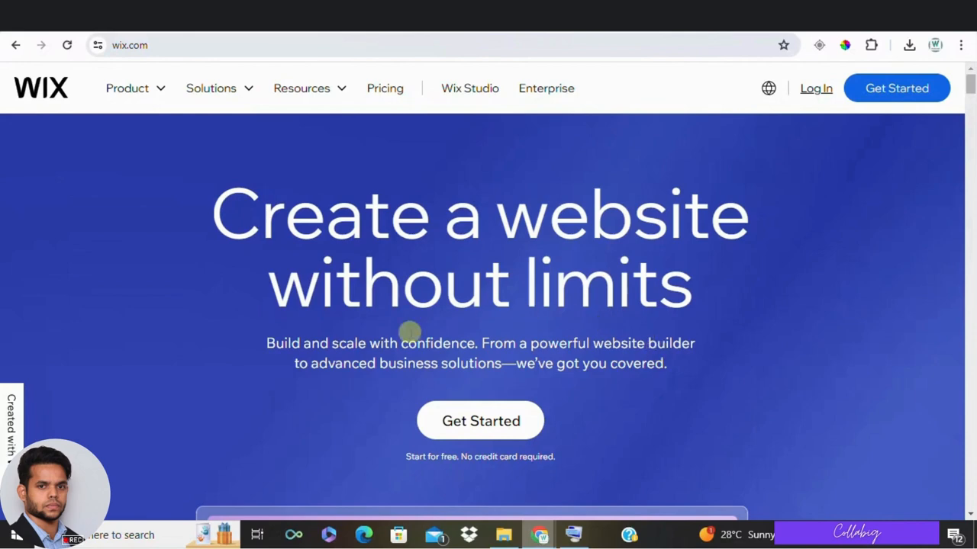
- Scroll the Wix homepage past the hero banner to the 'Website templates' section
scroll("down", 3)
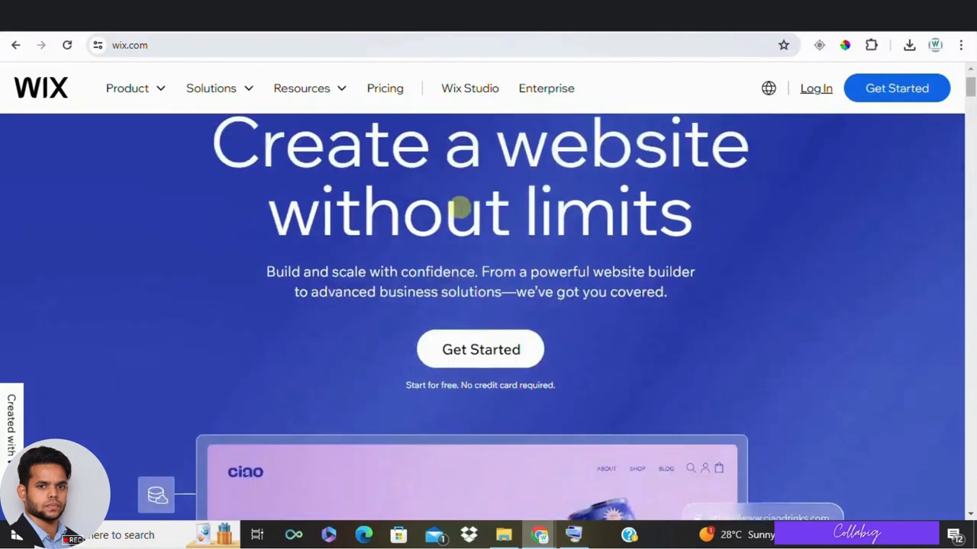
scroll("down", 3)
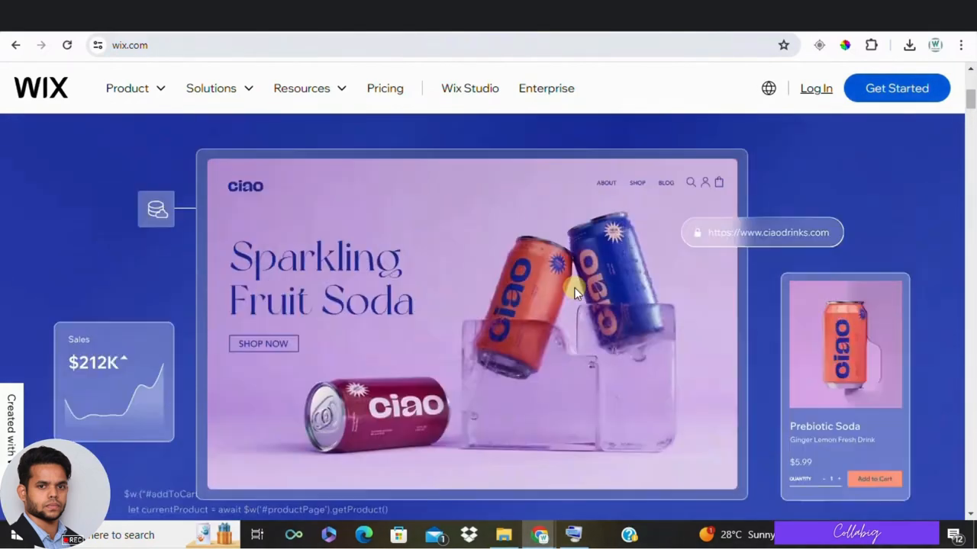
scroll("down", 3)
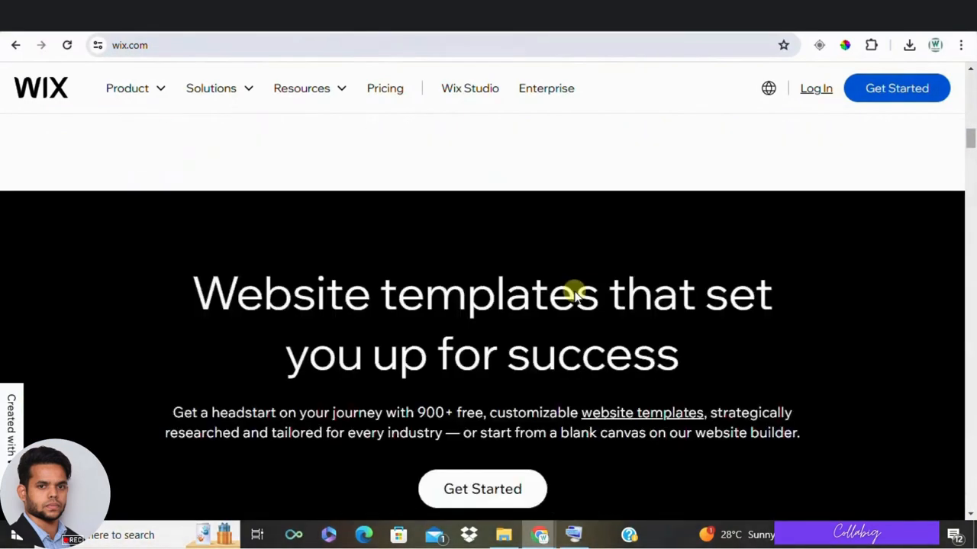
scroll("down", 3)
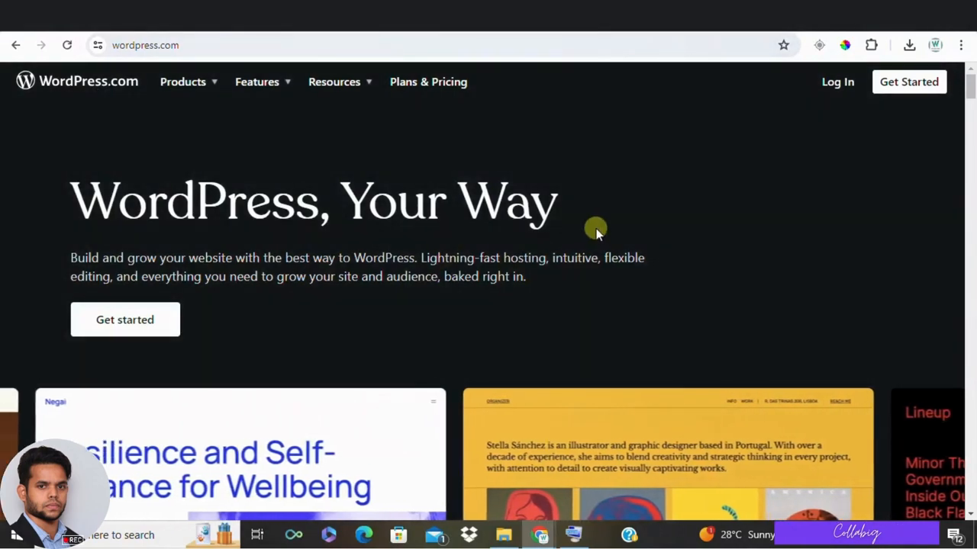
- Scroll WordPress.com past domain search and hosting features to the Starter-to-Enterprise pricing table
scroll("down", 3)
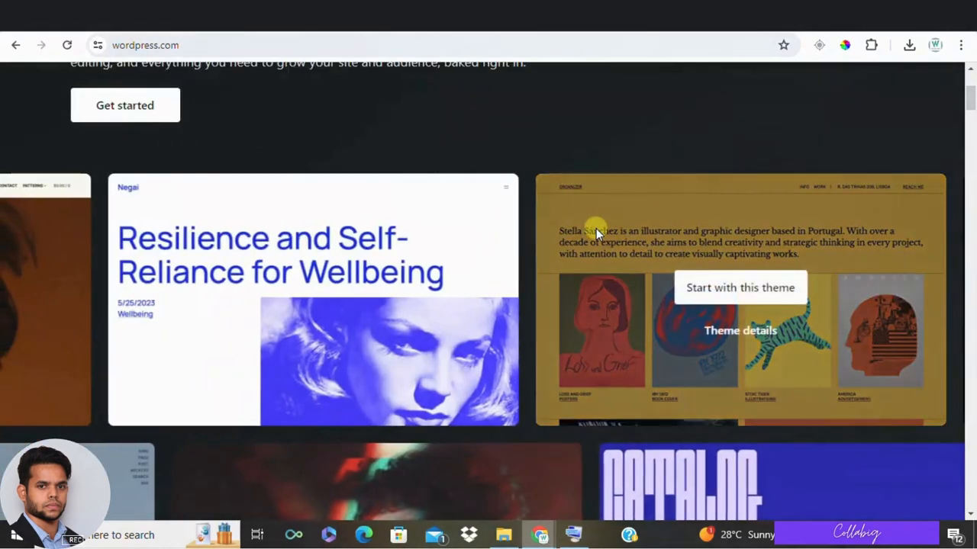
scroll("down", 3)
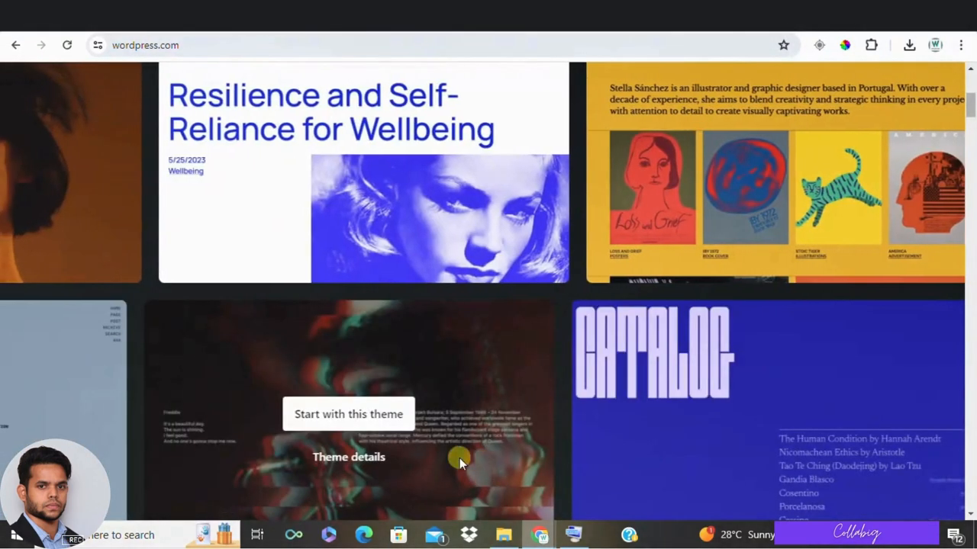
scroll("down", 3)
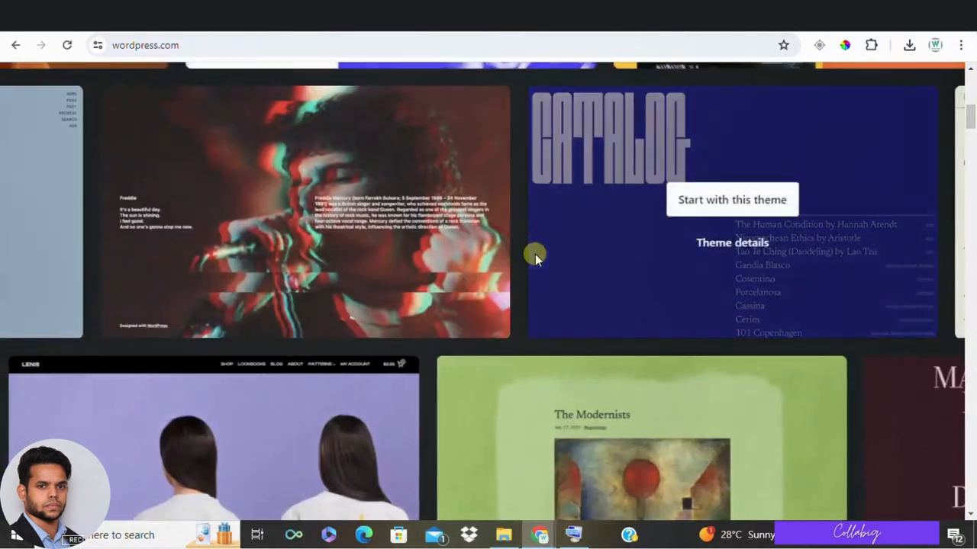
scroll("up", 3)
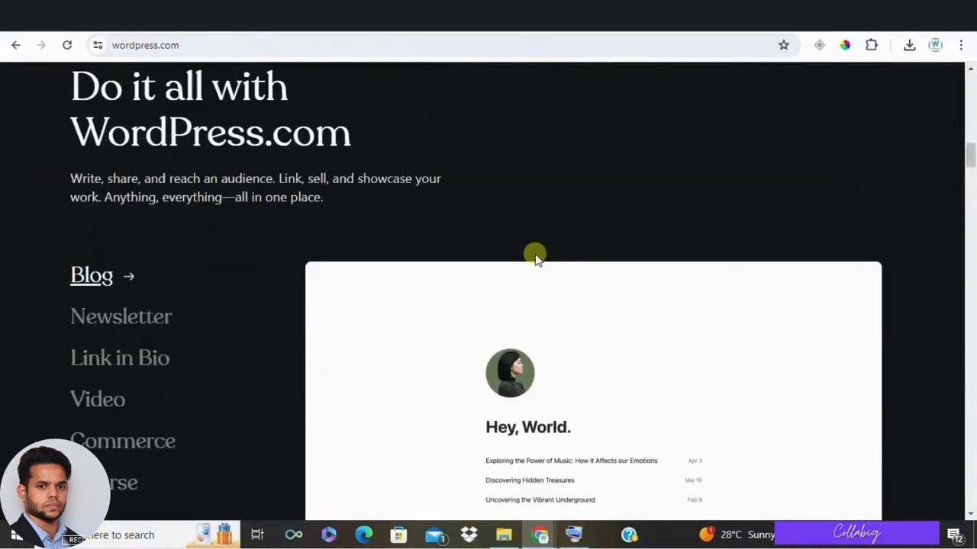
scroll("down", 3)
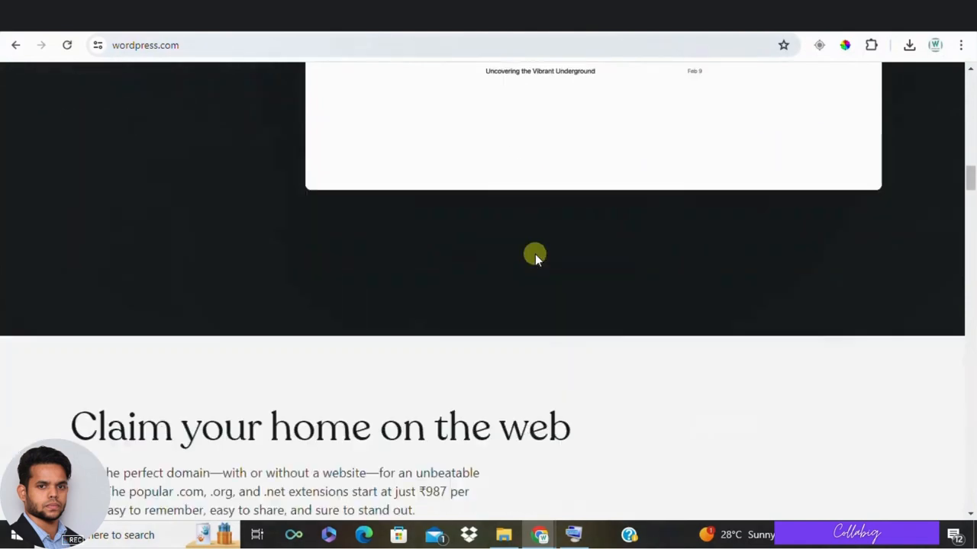
scroll("down", 3)
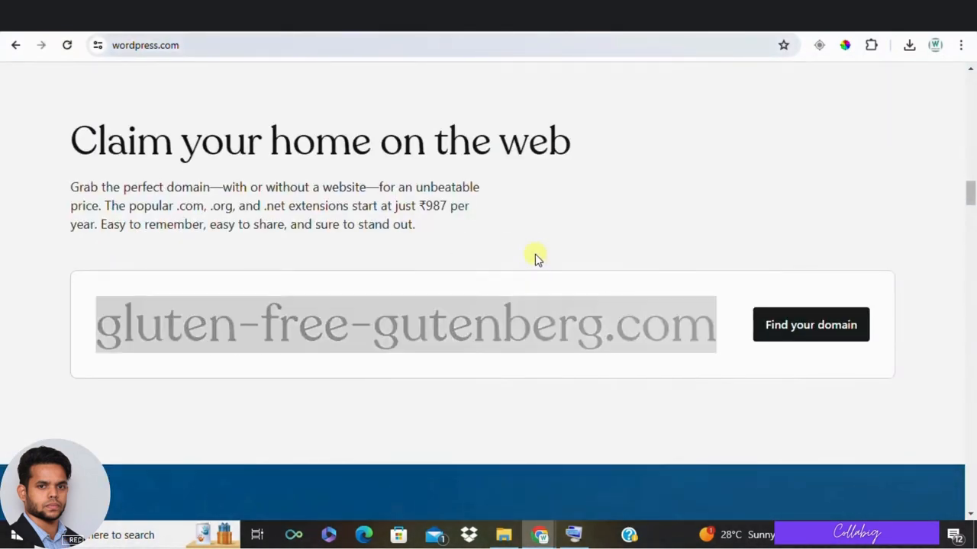
scroll("down", 3)
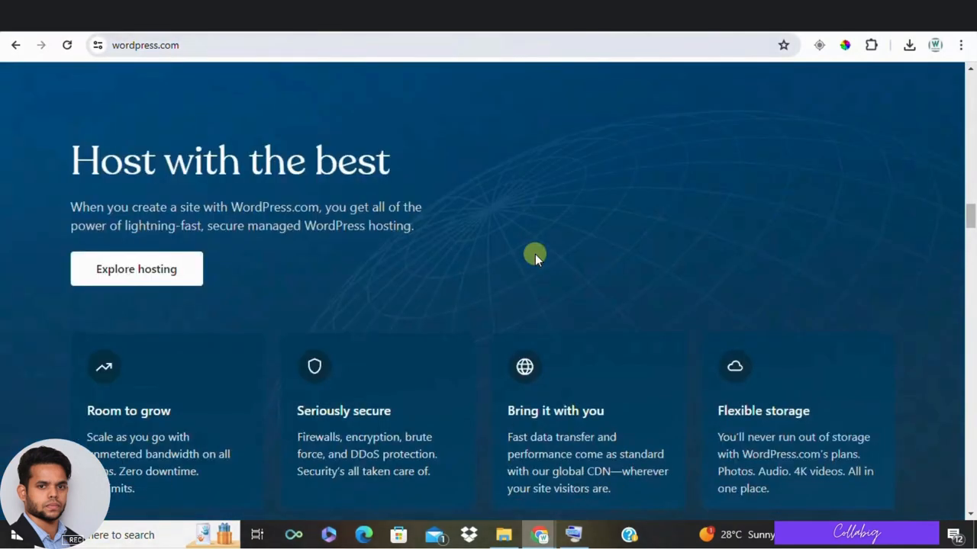
mouse_move(568, 229)
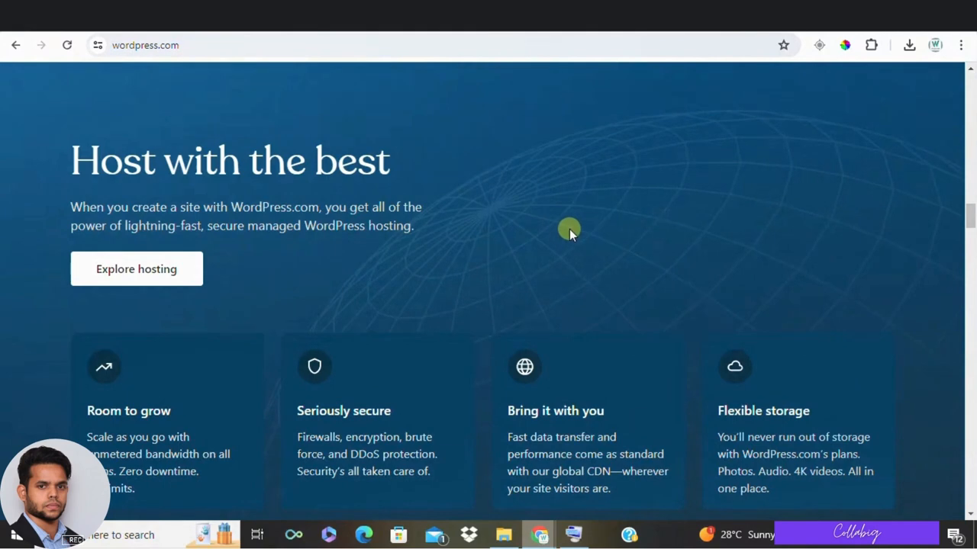
scroll("down", 3)
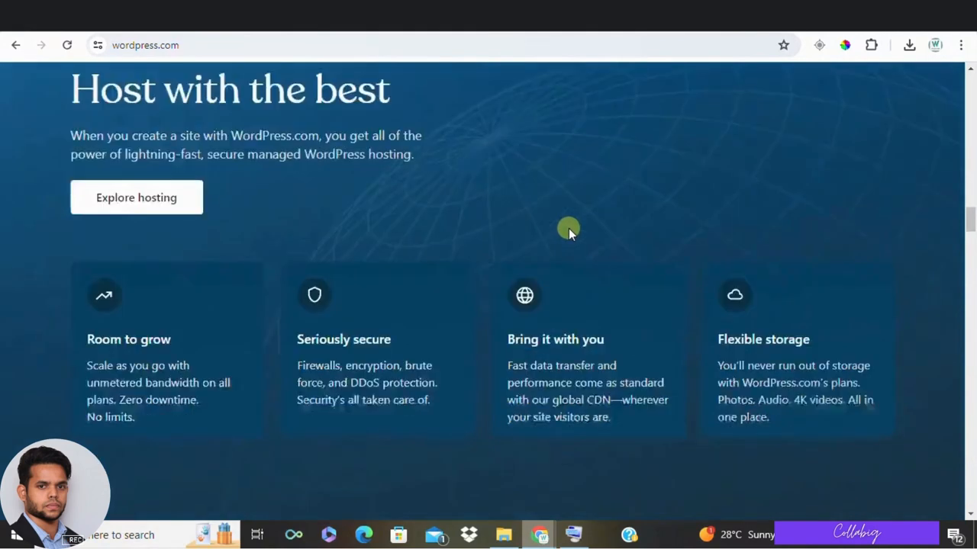
scroll("down", 3)
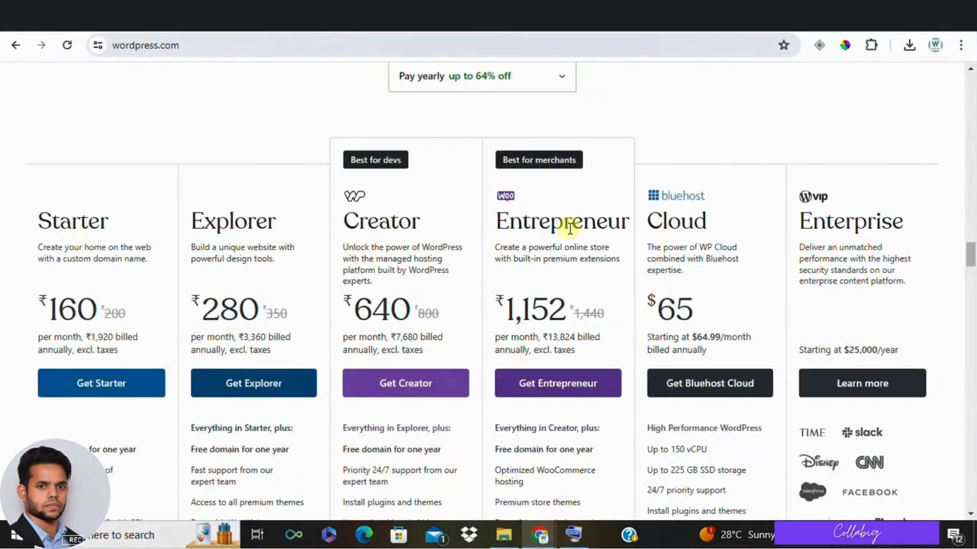
scroll("down", 3)
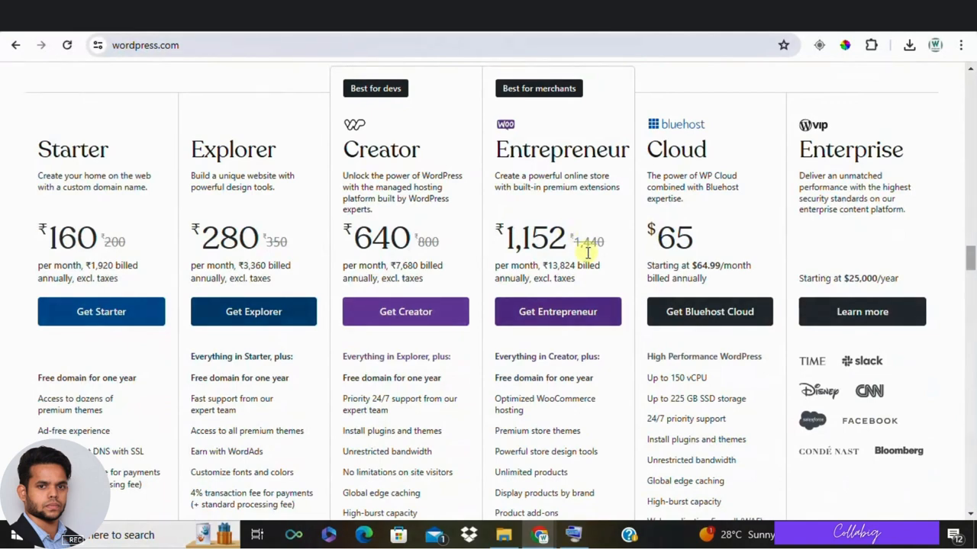
scroll("up", 3)
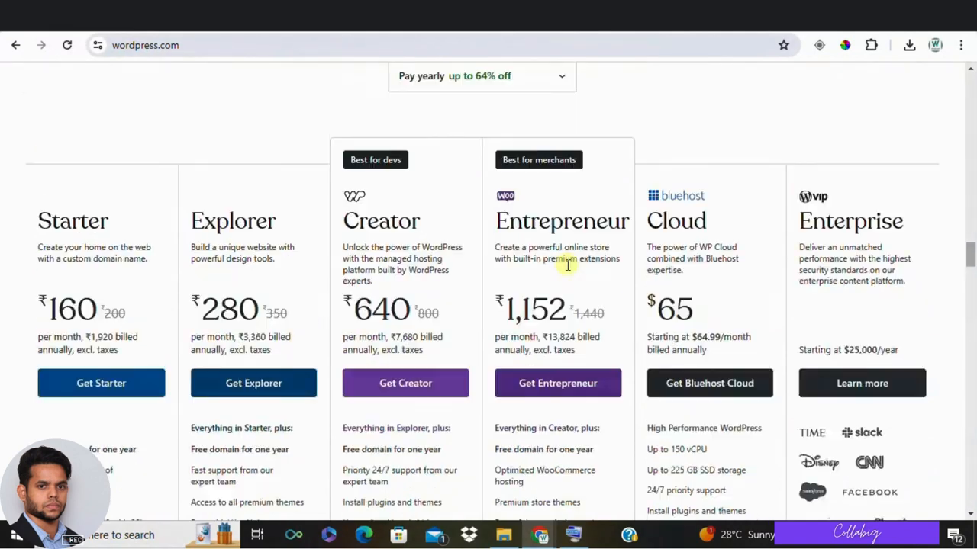
scroll("down", 3)
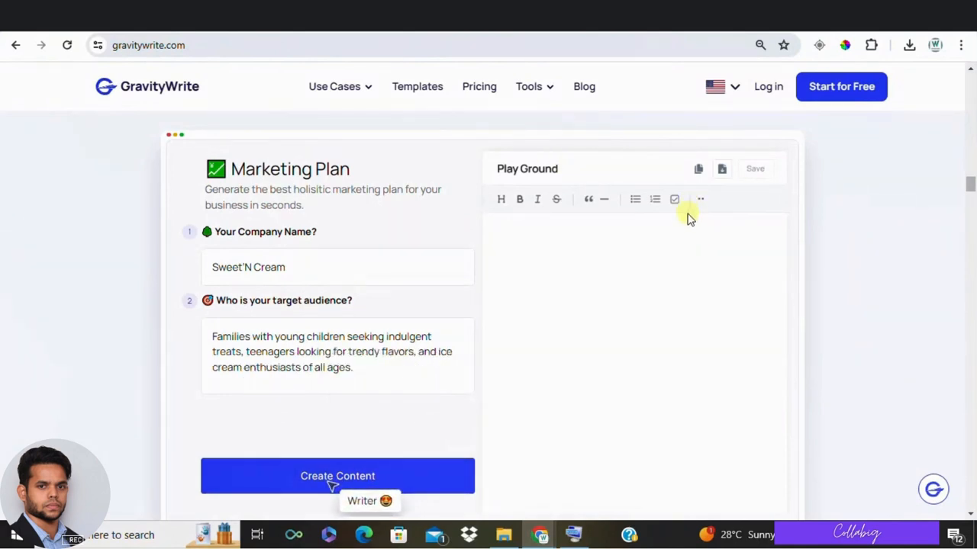
left_click(338, 476)
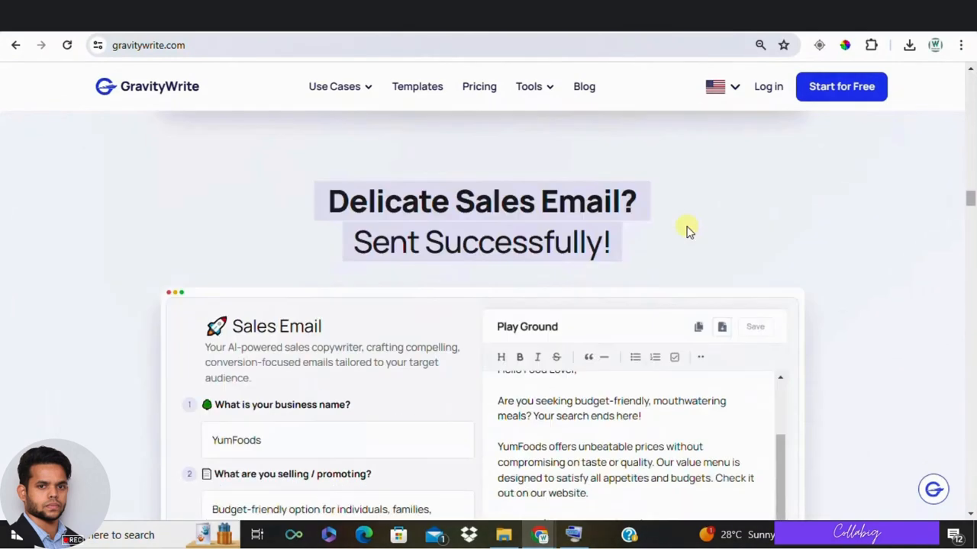
scroll("down", 3)
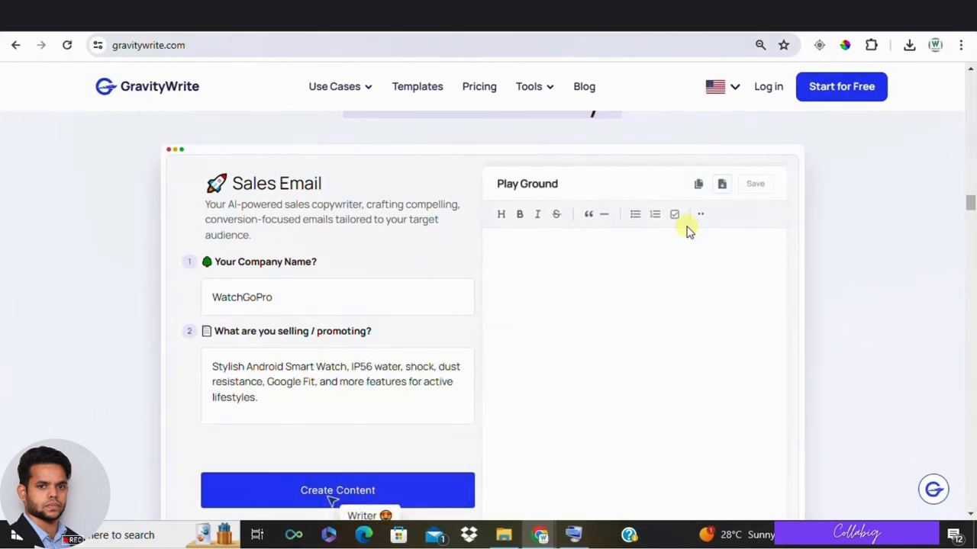
left_click(337, 490)
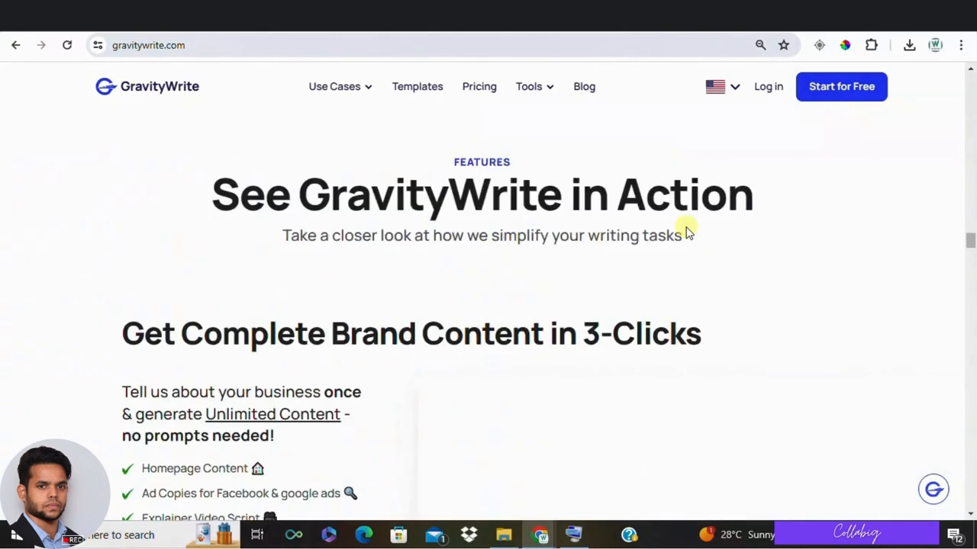
scroll("down", 3)
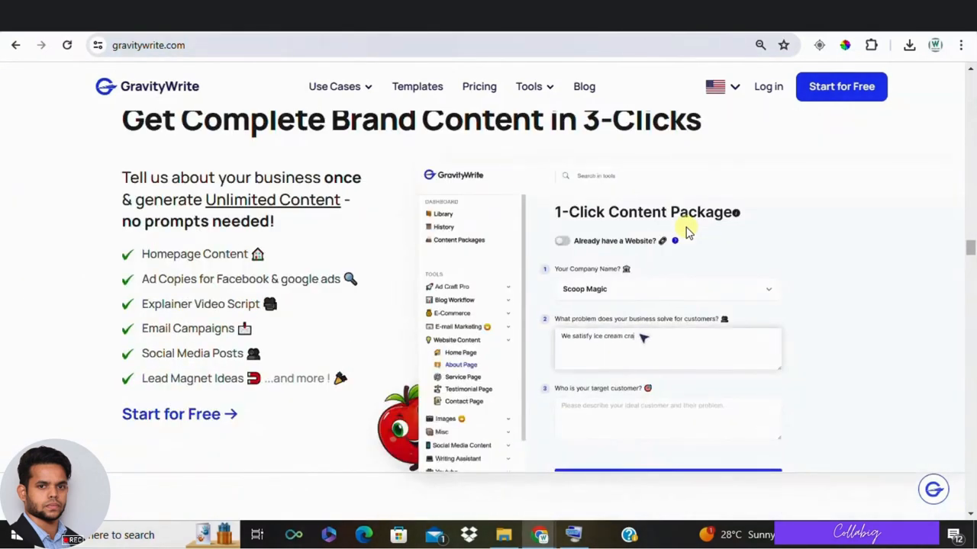
scroll("down", 3)
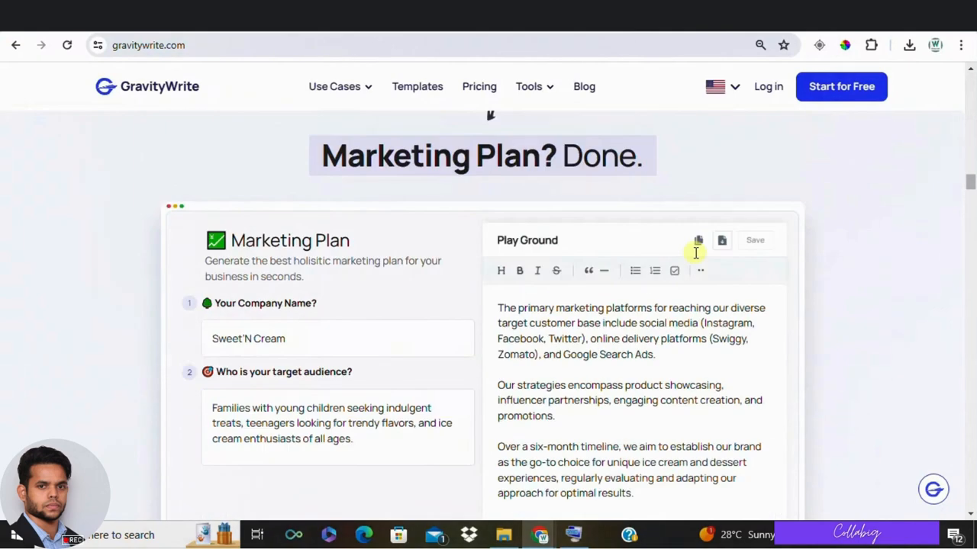
left_click(697, 239)
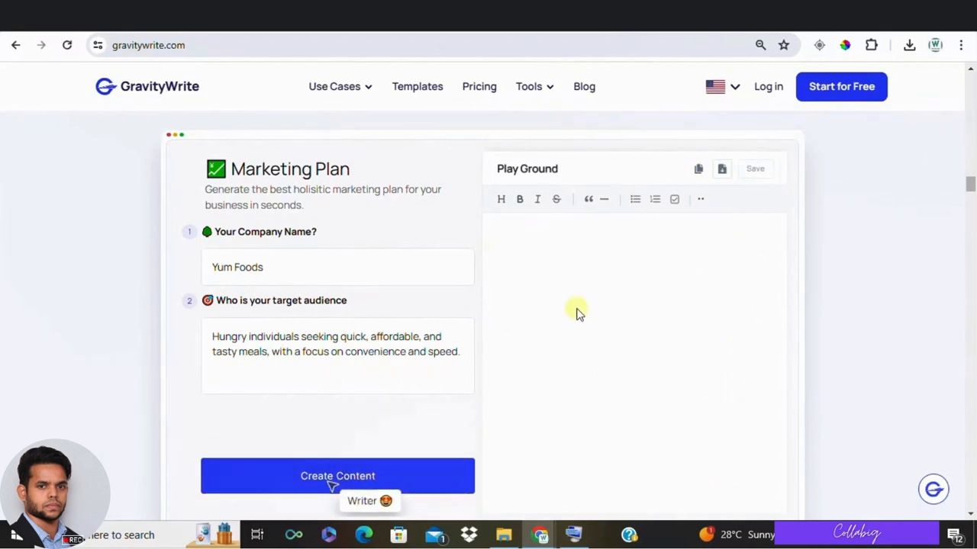
left_click(338, 475)
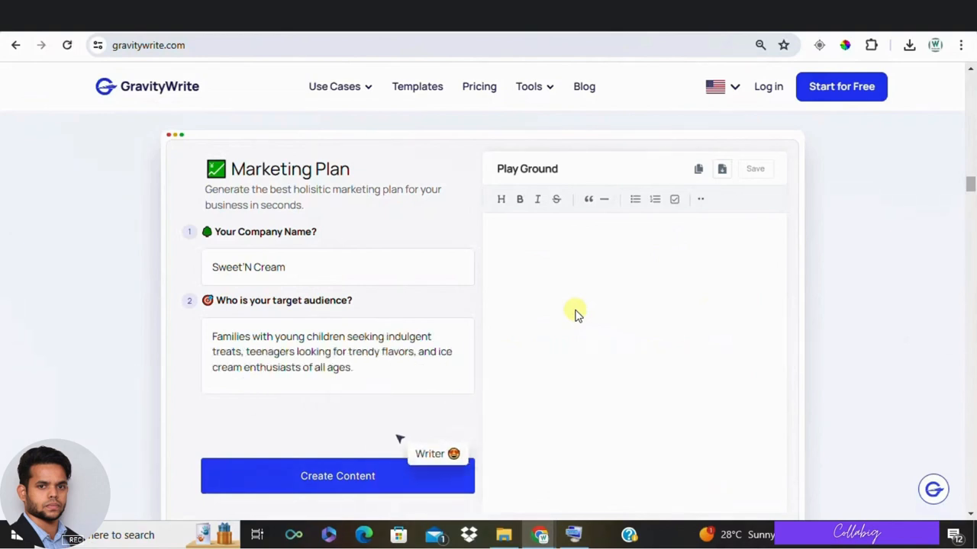
mouse_move(717, 298)
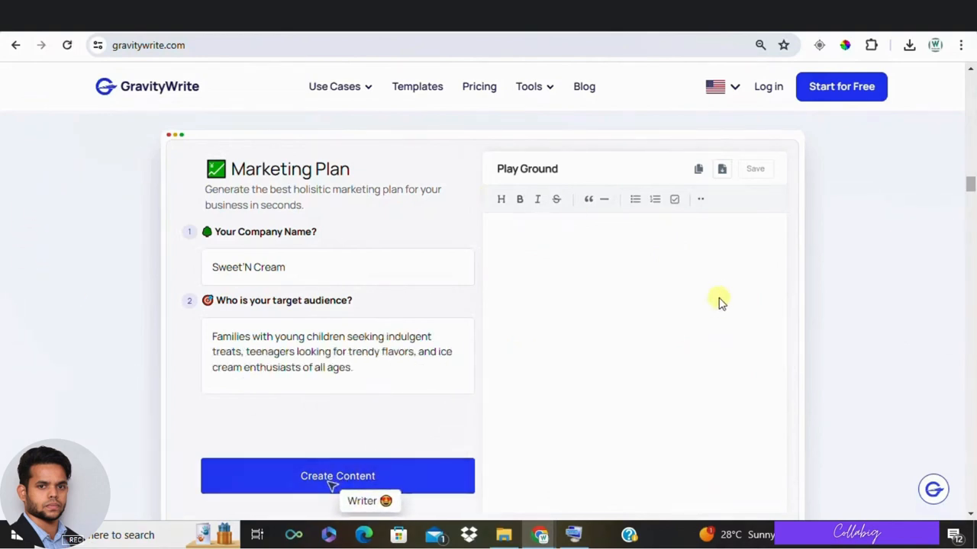
left_click(337, 476)
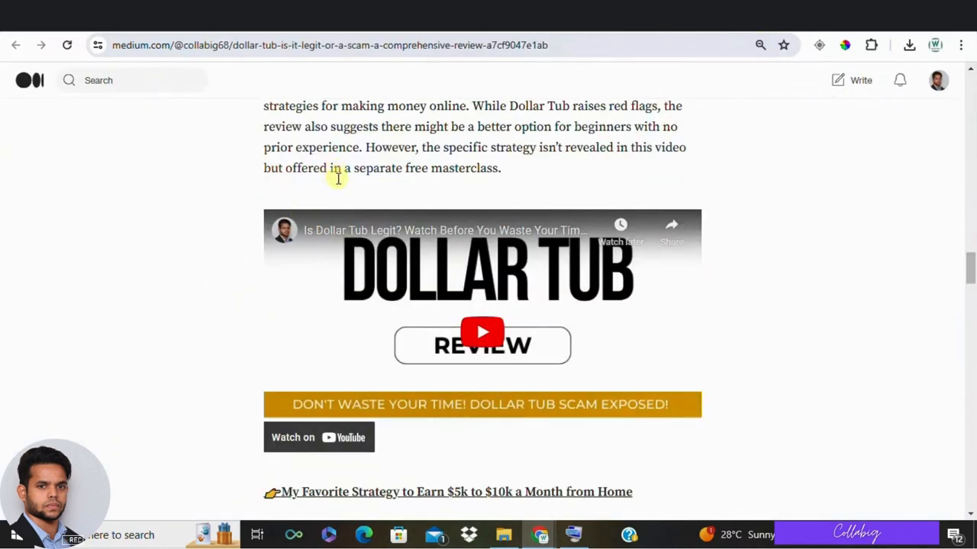
- Read the Dollar Tub review through its red flags, Hideout TV alternative and conclusion
scroll("down", 3)
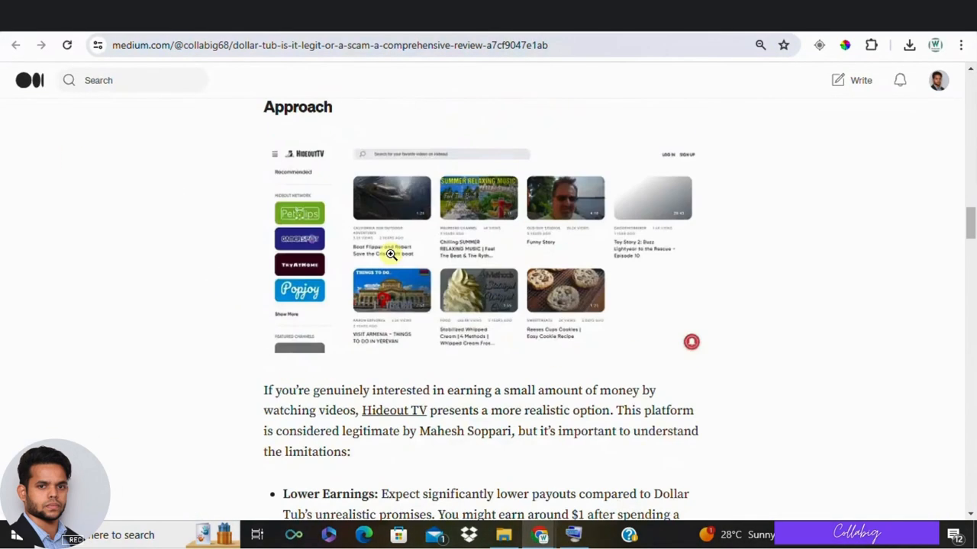
scroll("down", 3)
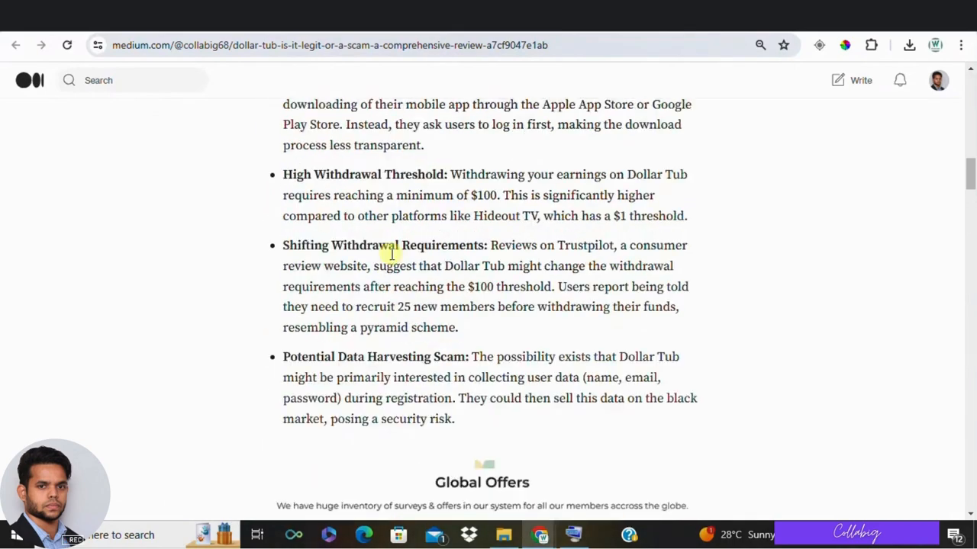
scroll("up", 3)
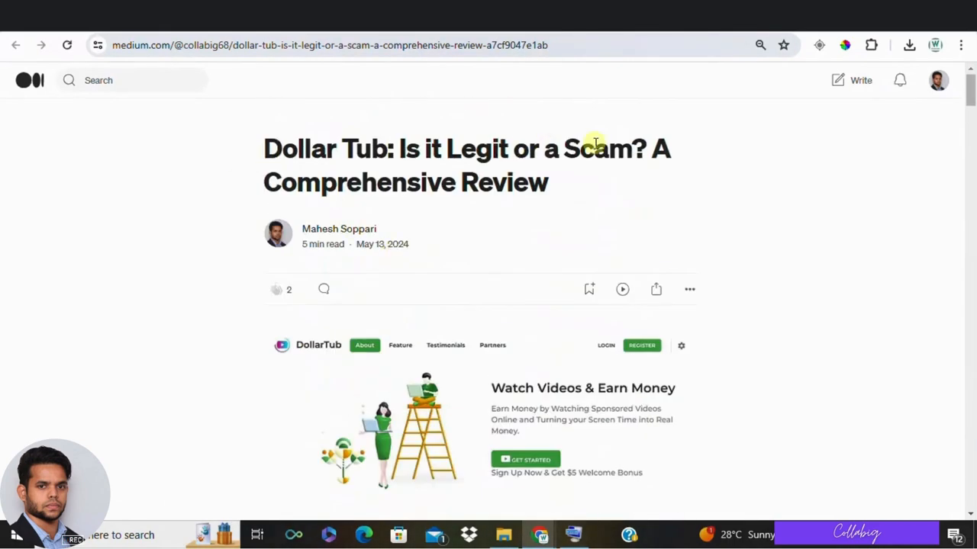
scroll("down", 3)
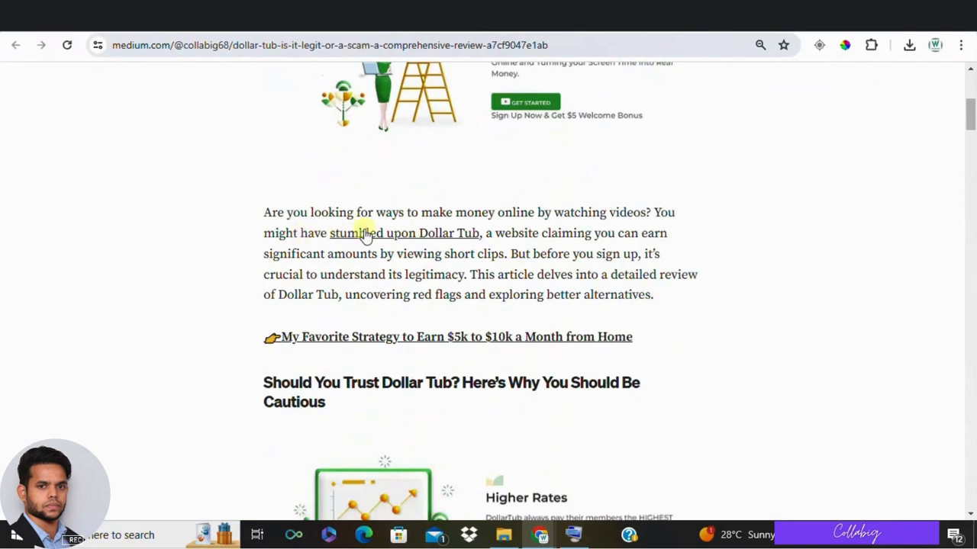
scroll("down", 3)
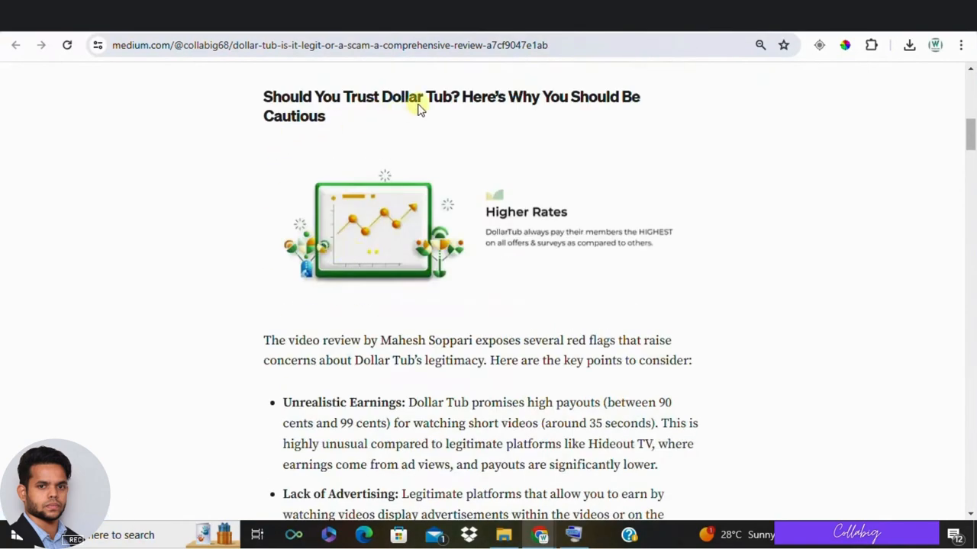
scroll("down", 3)
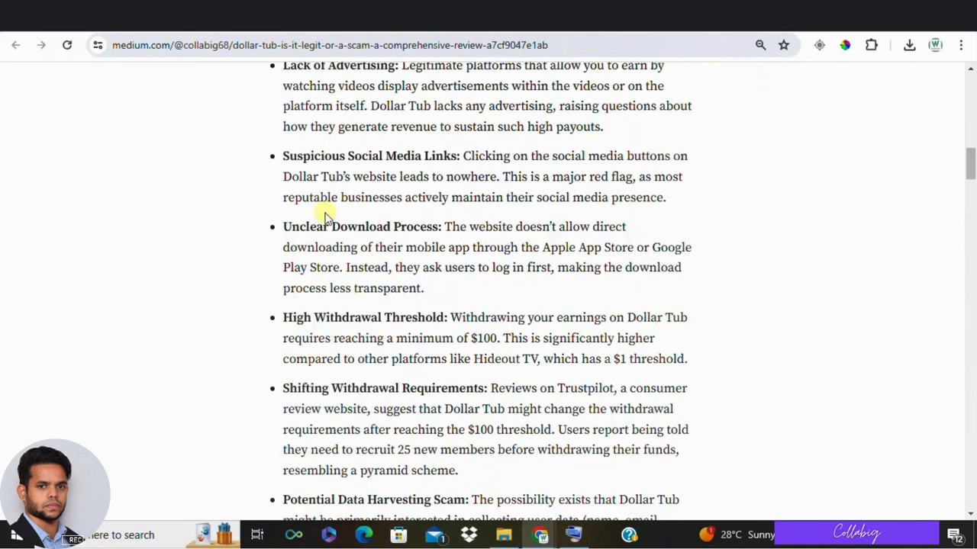
scroll("down", 3)
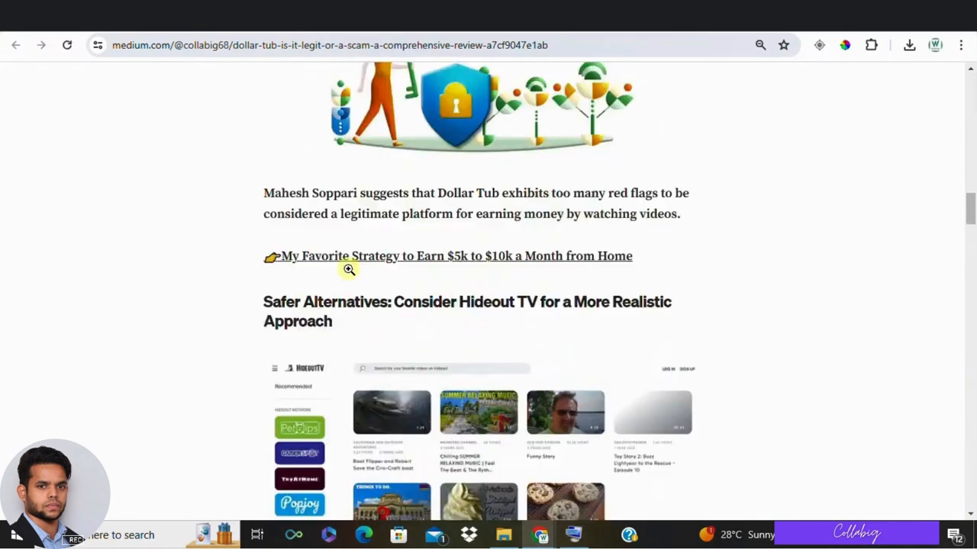
scroll("down", 3)
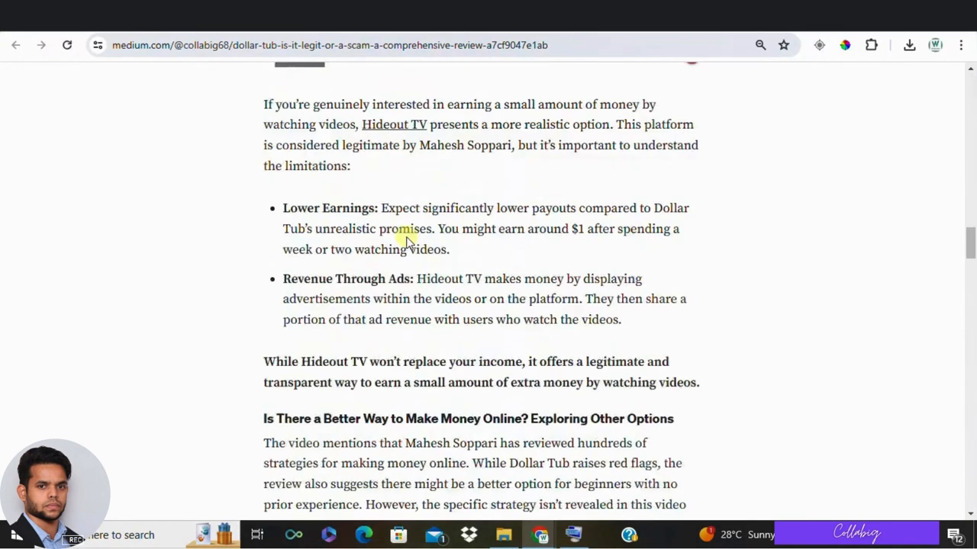
scroll("down", 3)
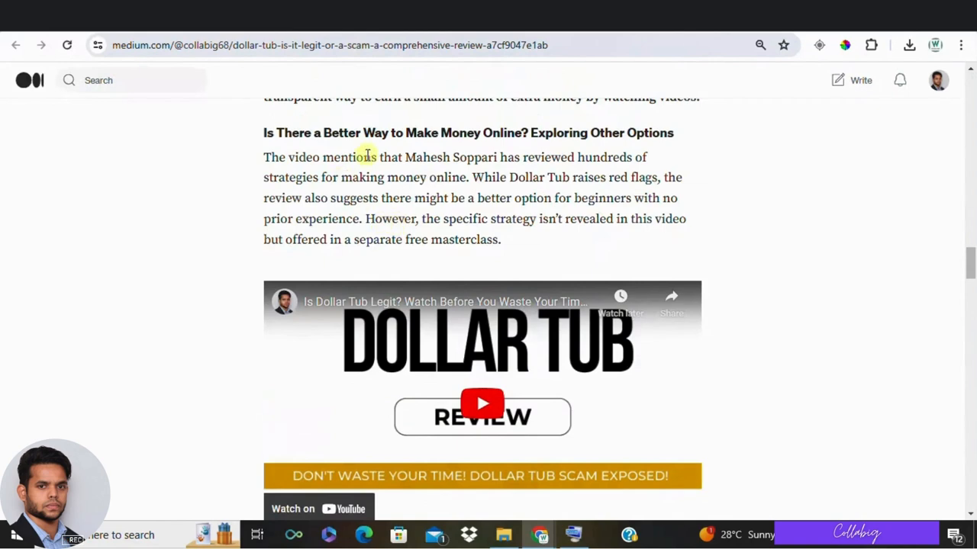
scroll("down", 3)
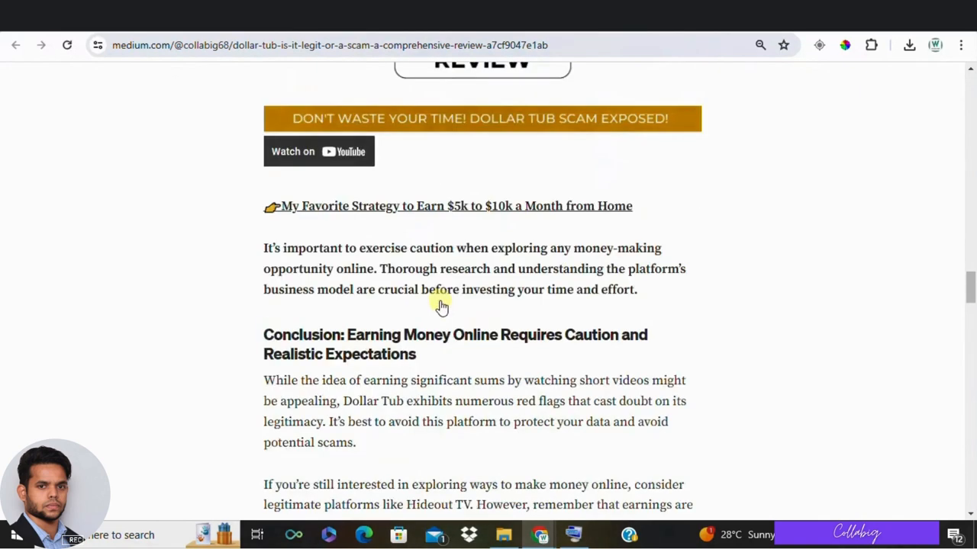
scroll("down", 3)
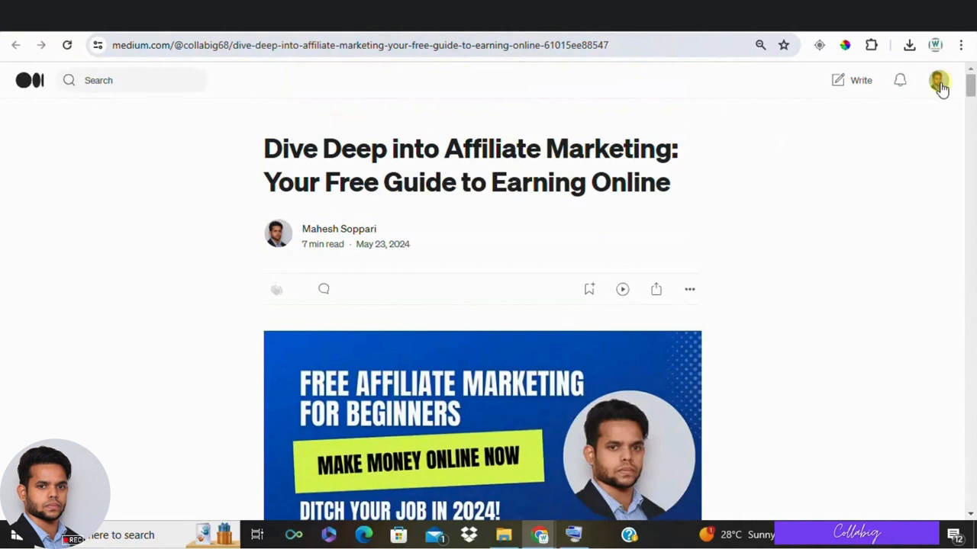
- Go to your Medium profile, browse its published stories, and reopen the account menu
left_click(938, 80)
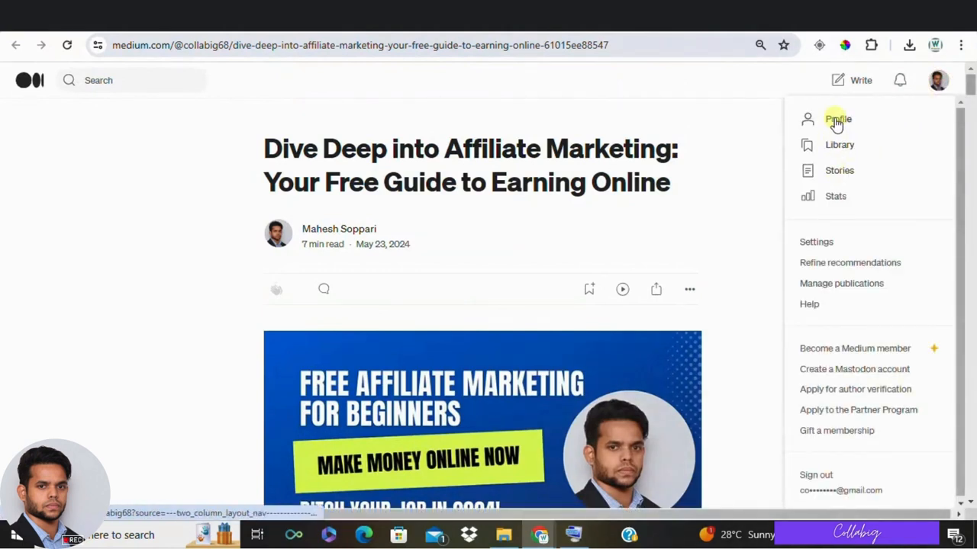
left_click(838, 119)
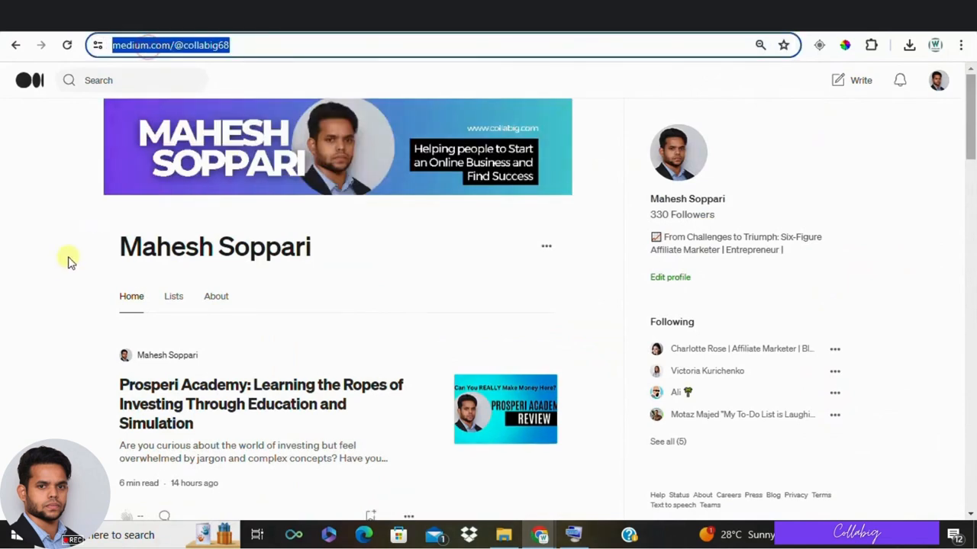
mouse_move(54, 275)
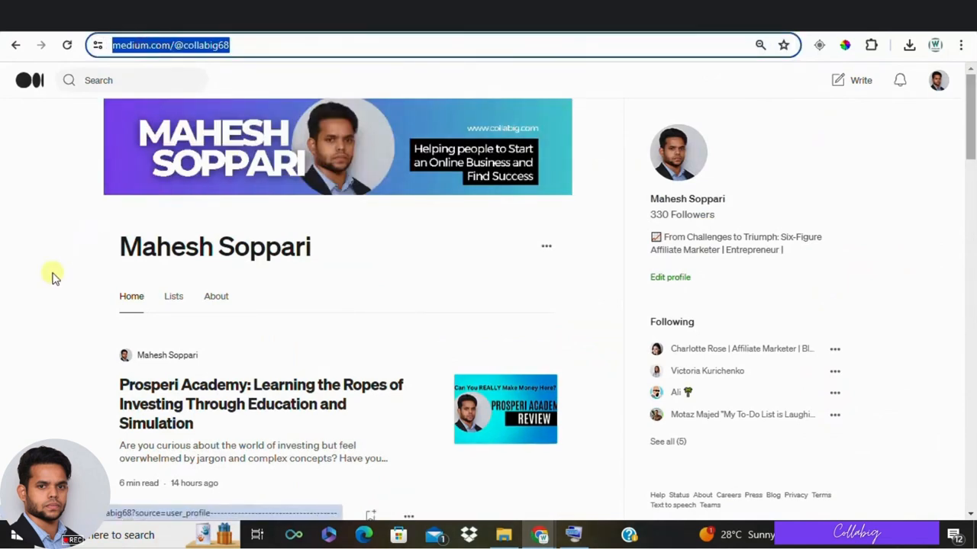
scroll("down", 3)
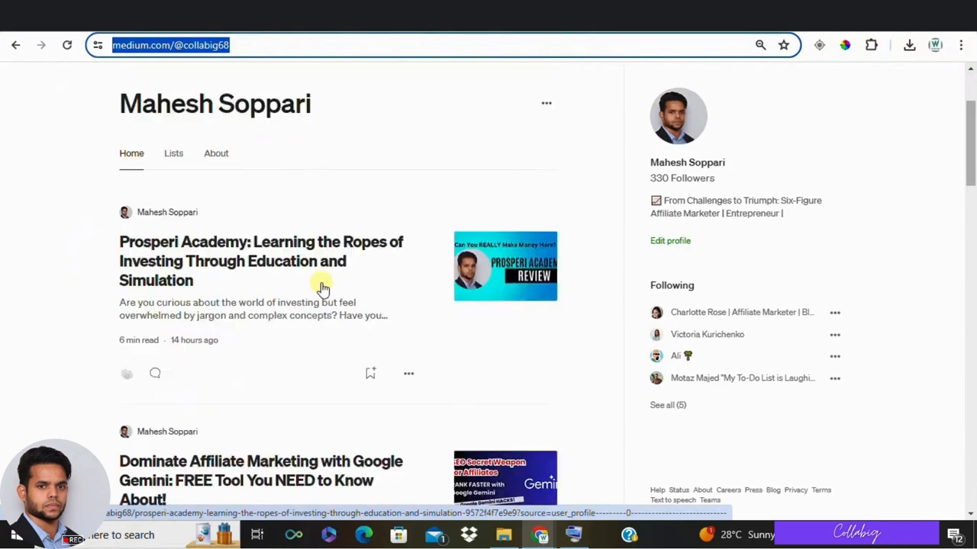
scroll("down", 3)
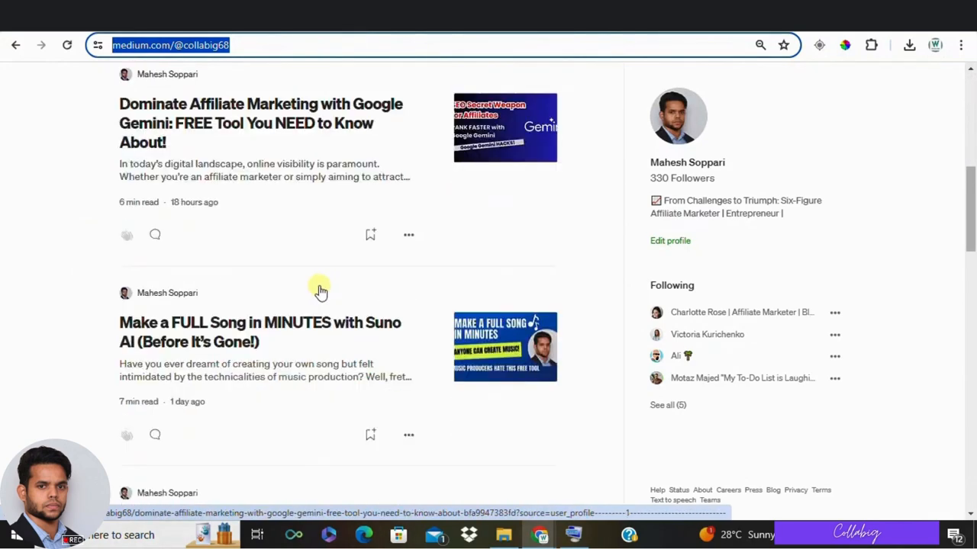
scroll("up", 3)
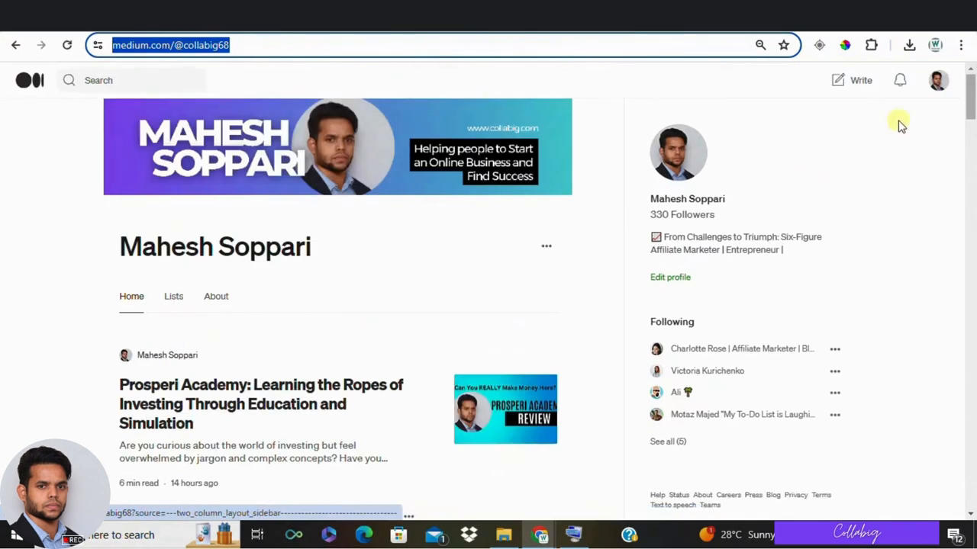
left_click(938, 79)
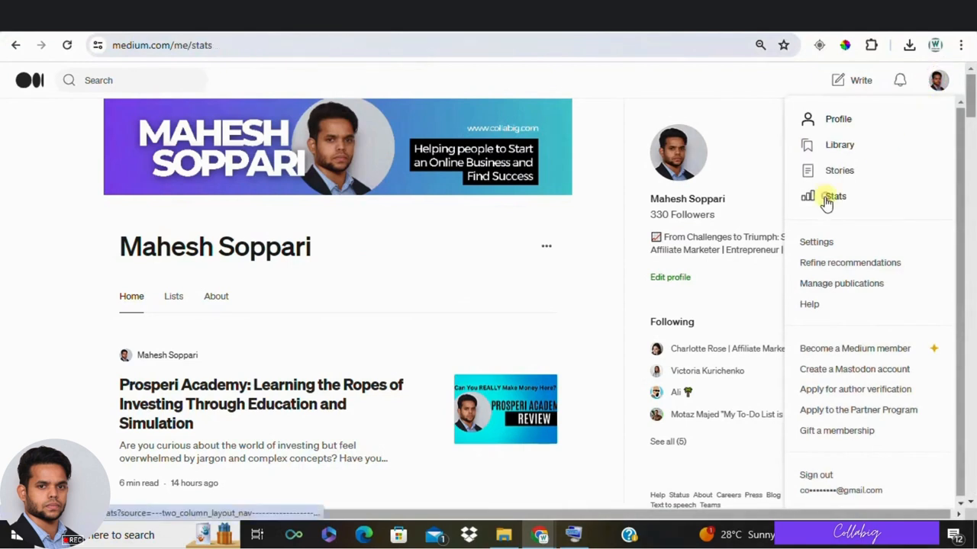
- Open Medium Stats and switch the story stats to May 2024
left_click(834, 196)
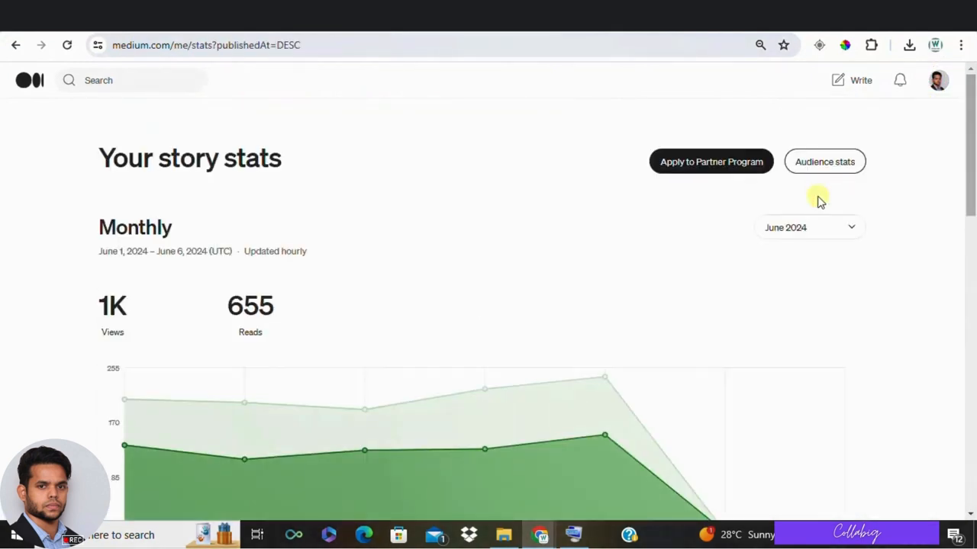
left_click(808, 227)
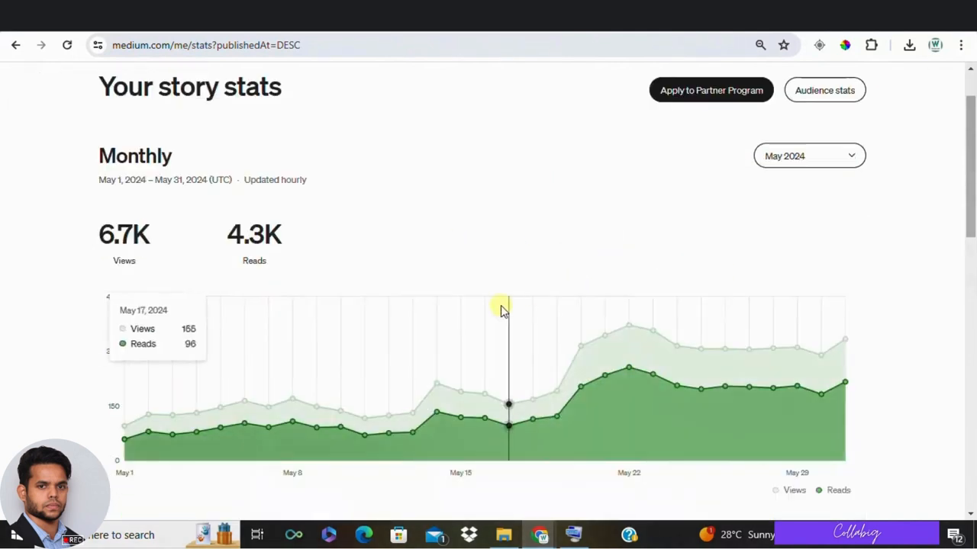
mouse_move(820, 397)
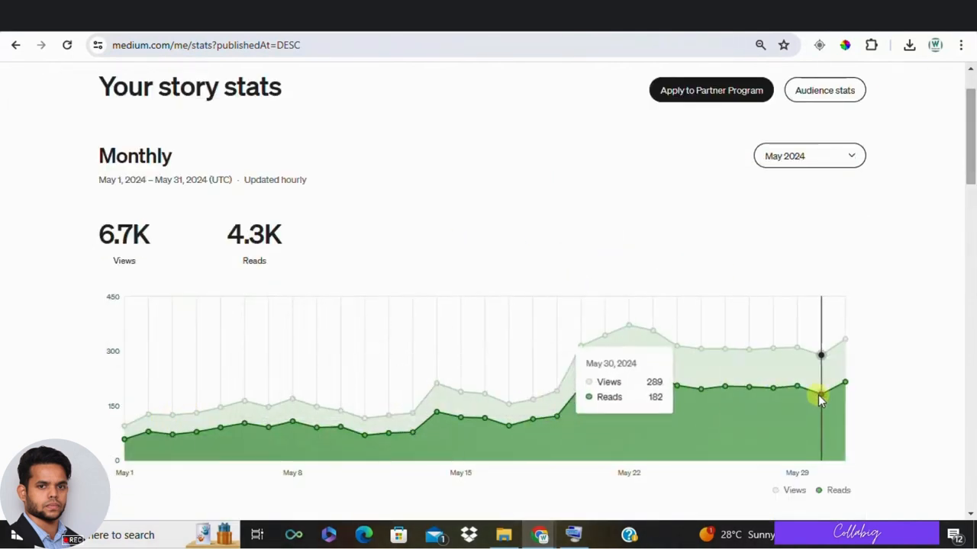
scroll("down", 3)
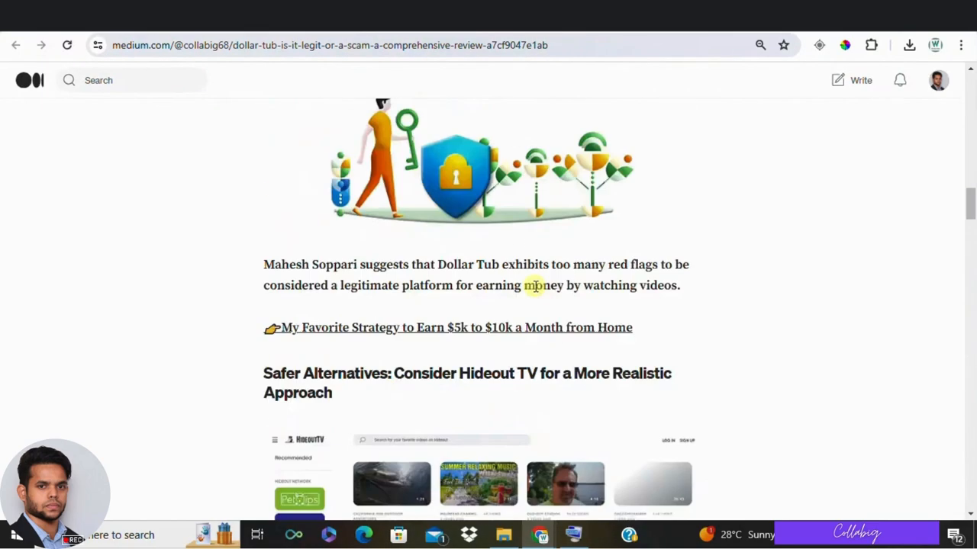
- Highlight the Dollar Tub article's Disclaimer and Affiliate Disclosure paragraphs, then scroll back up
scroll("up", 3)
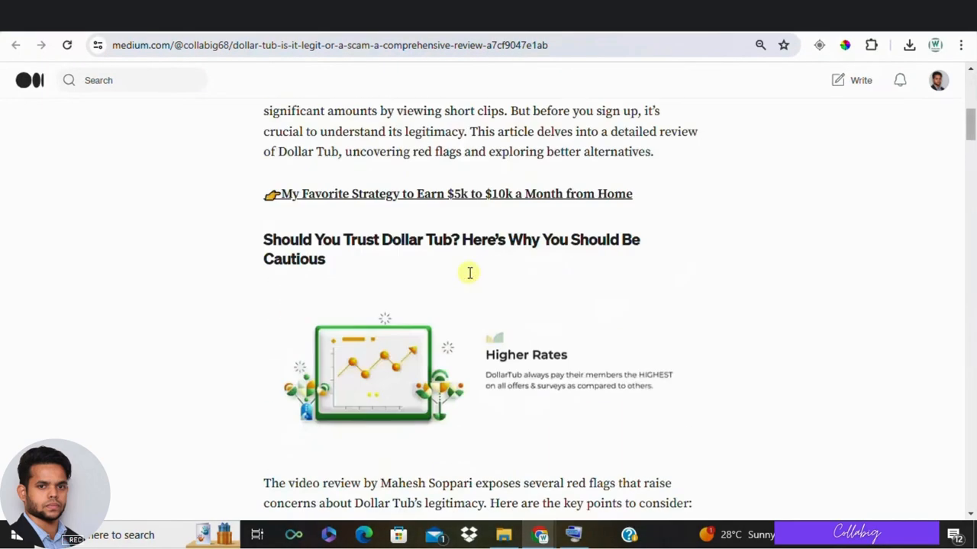
scroll("down", 3)
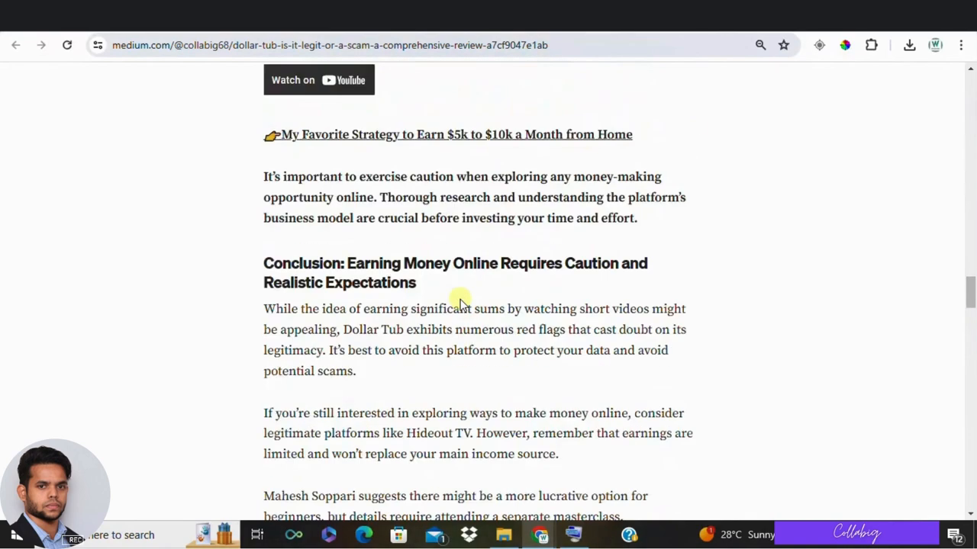
scroll("down", 3)
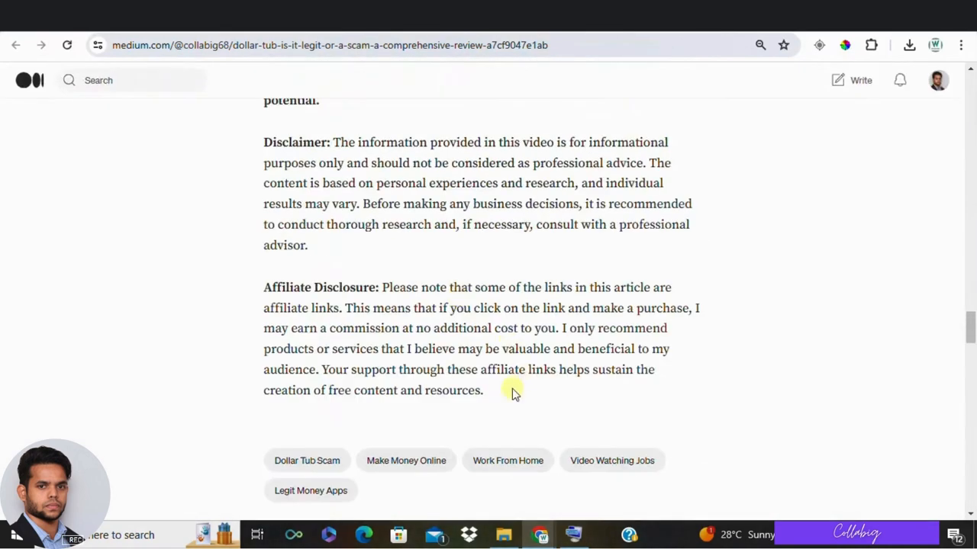
left_click_drag(513, 389, 264, 142)
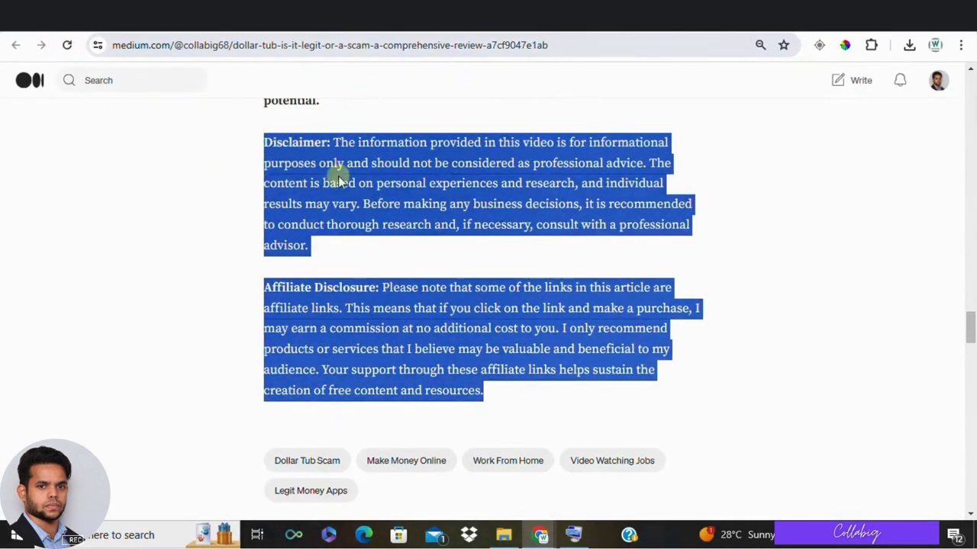
mouse_move(664, 253)
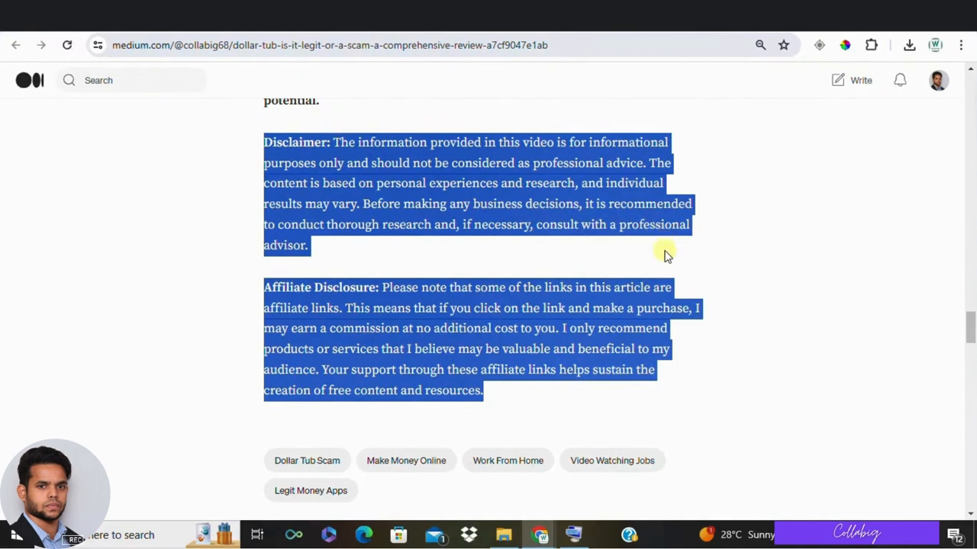
mouse_move(656, 279)
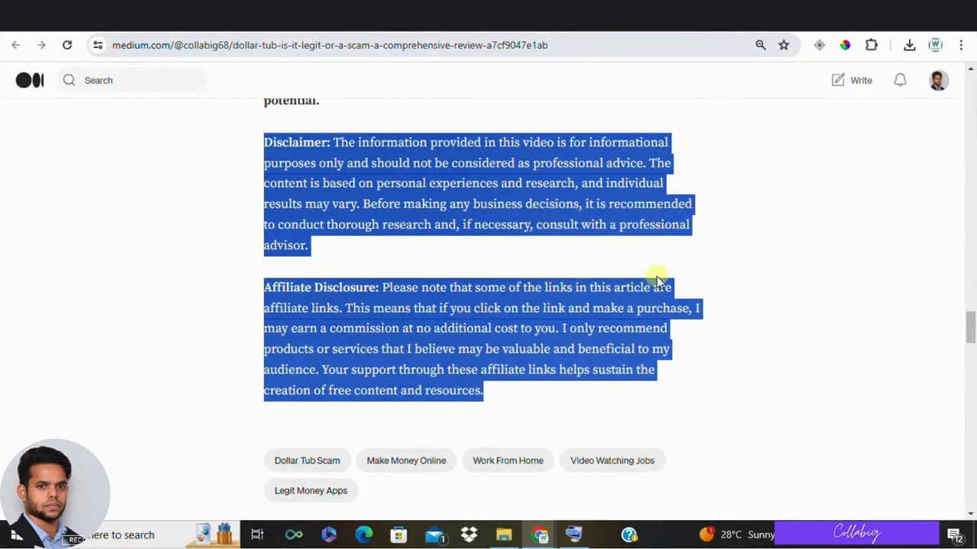
scroll("up", 3)
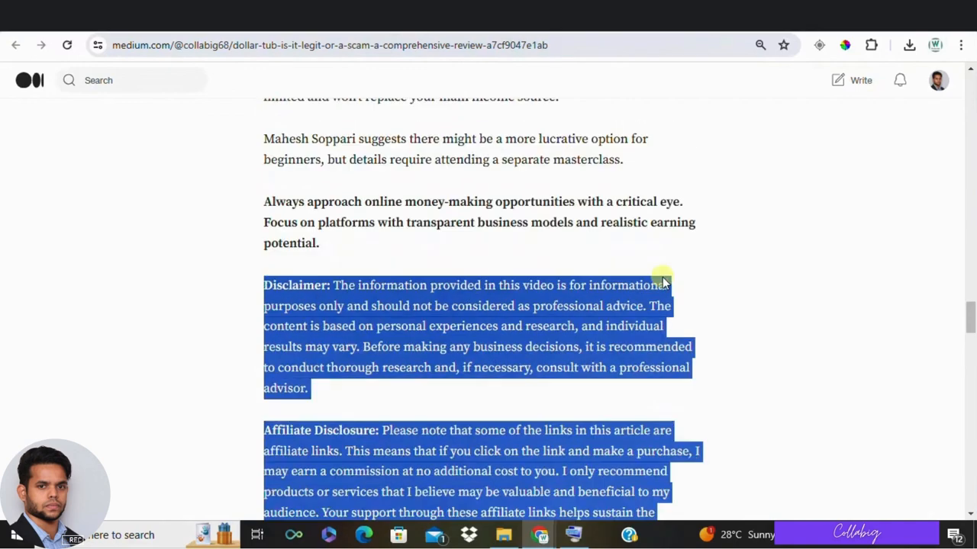
scroll("up", 3)
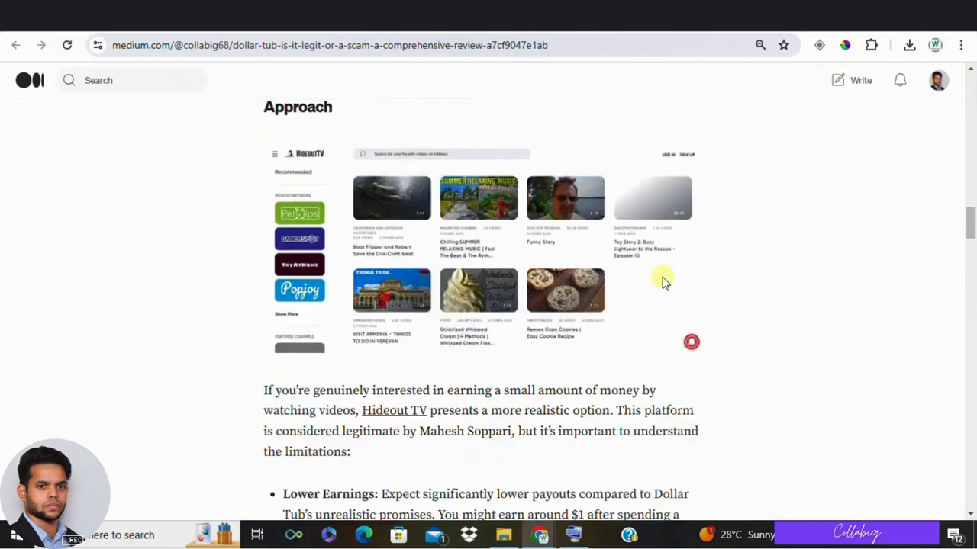
scroll("up", 3)
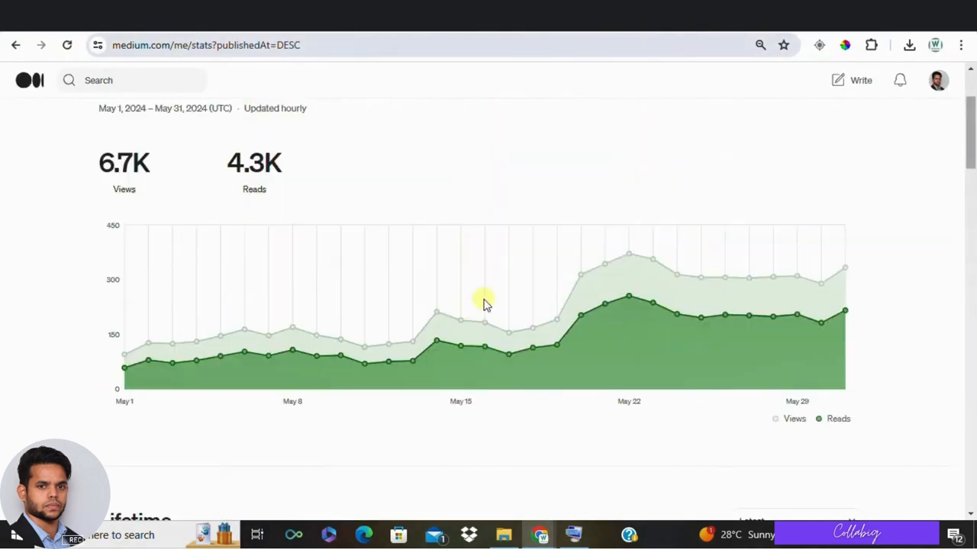
- Scroll to the top of the May 2024 story stats (6.7K views, 4.3K reads)
scroll("up", 3)
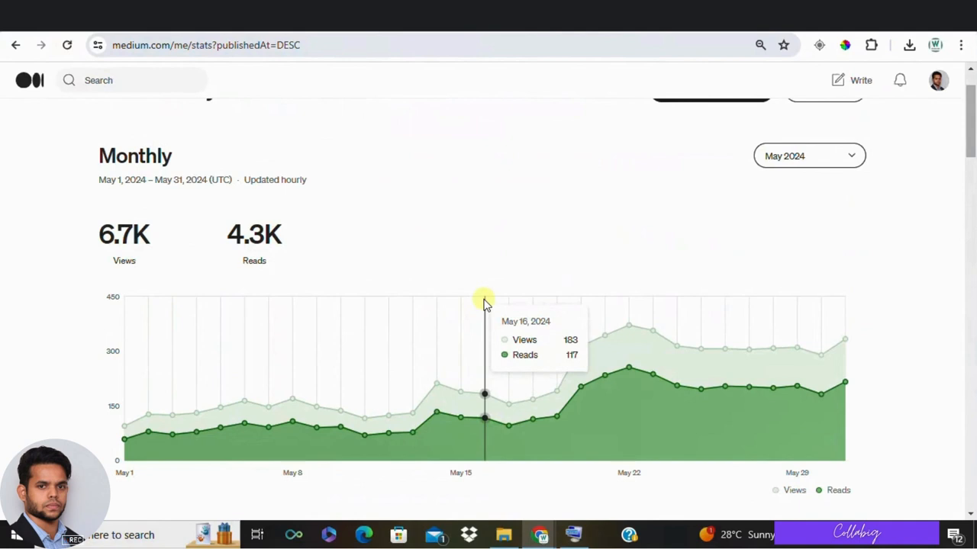
mouse_move(945, 261)
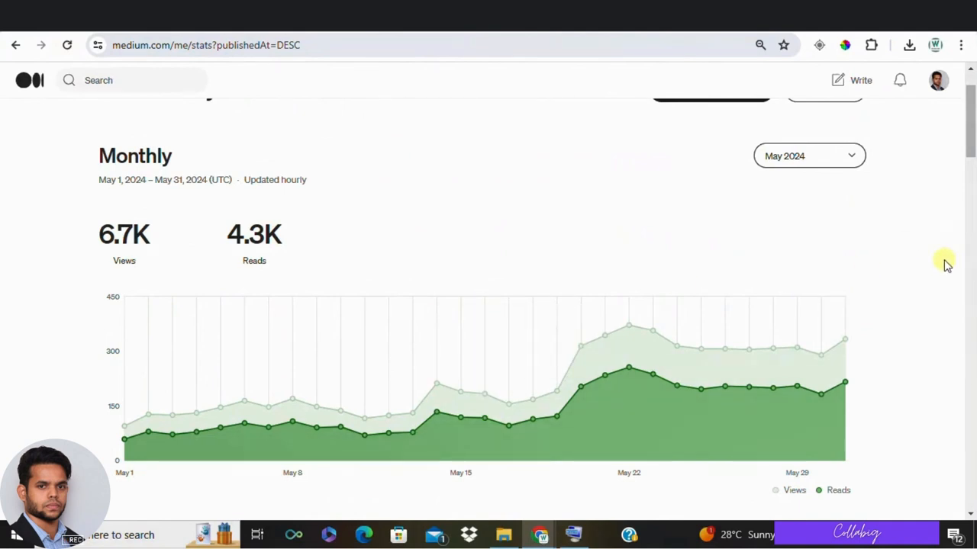
scroll("up", 3)
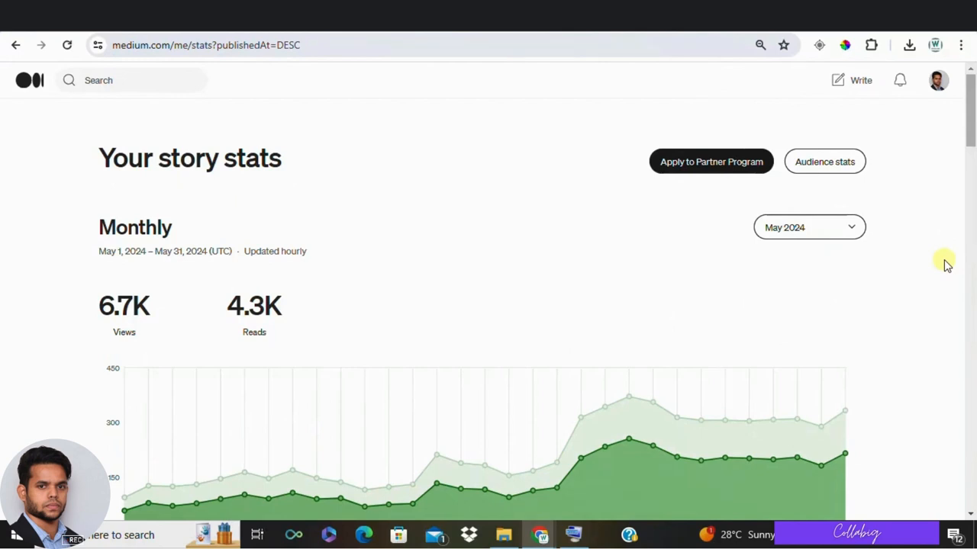
mouse_move(133, 93)
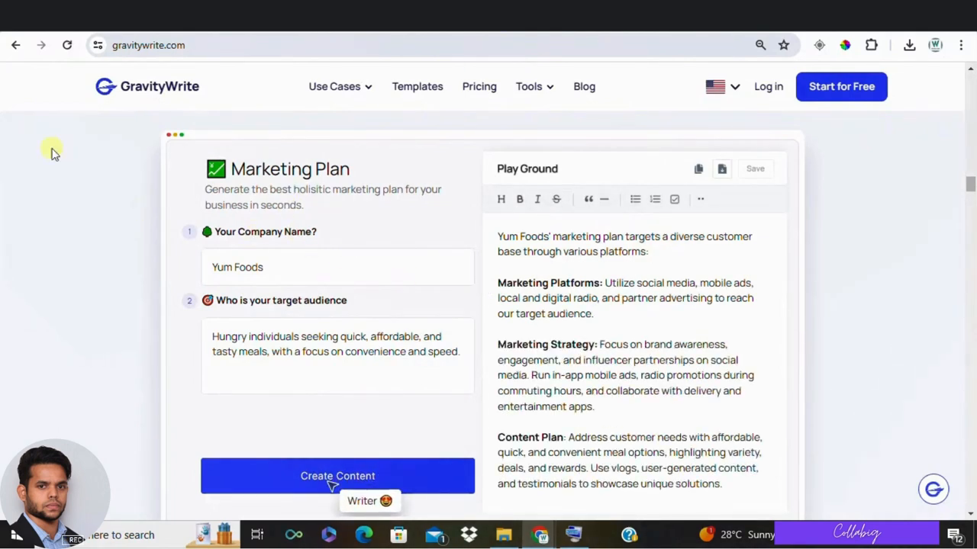
left_click(206, 45)
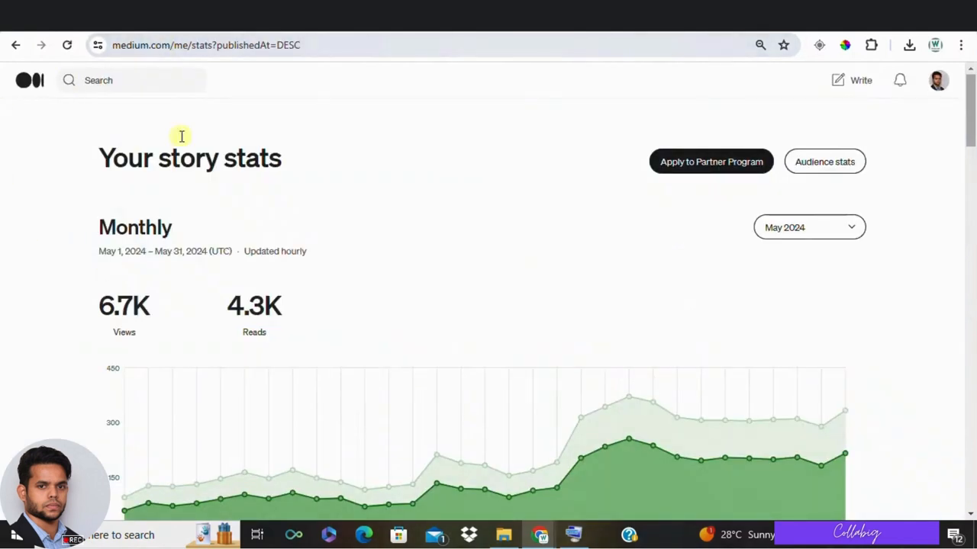
mouse_move(358, 275)
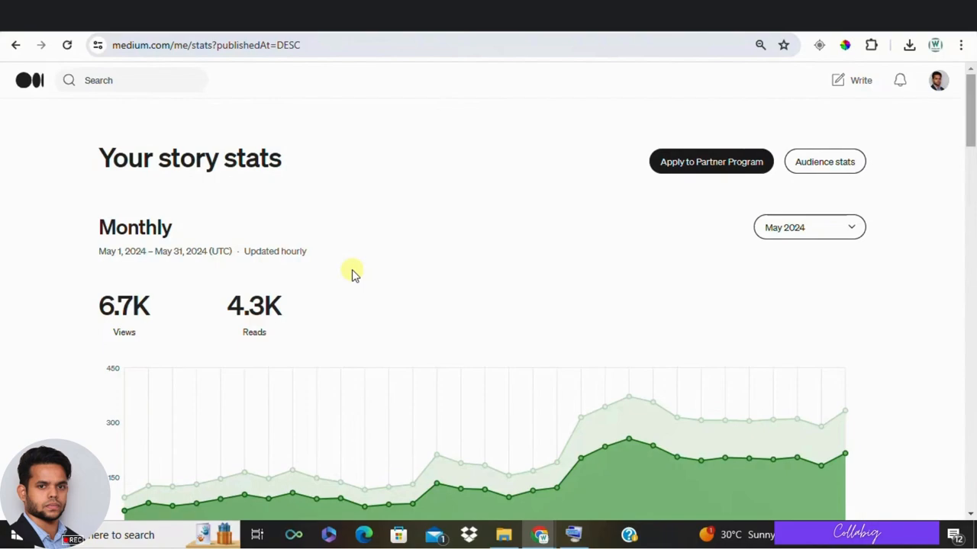
mouse_move(353, 275)
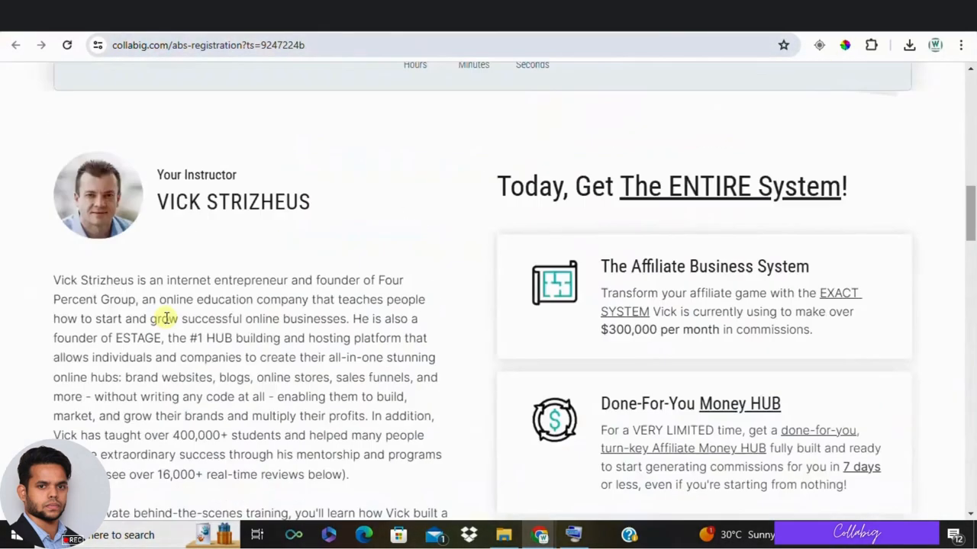
- Scroll the Collabig affiliate business system registration page back up to its headline
scroll("up", 3)
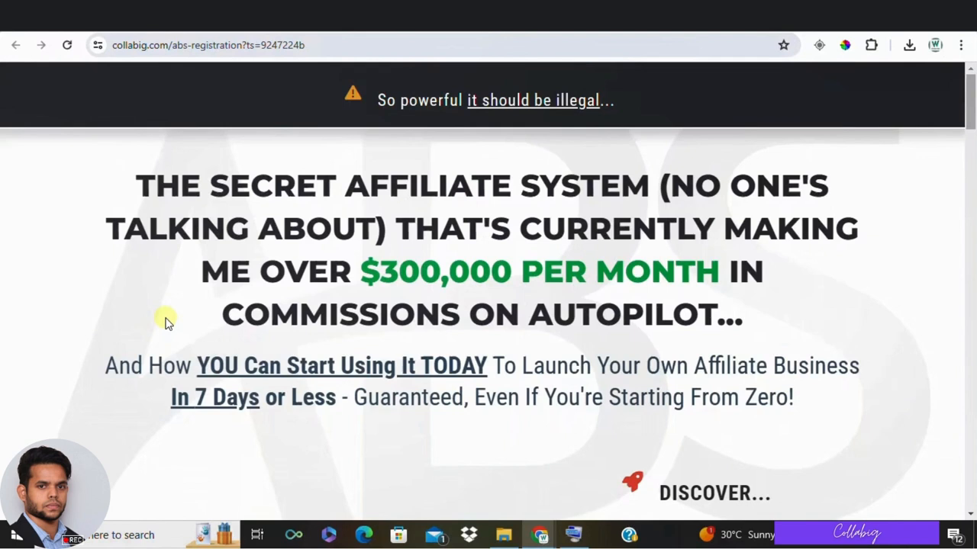
mouse_move(296, 477)
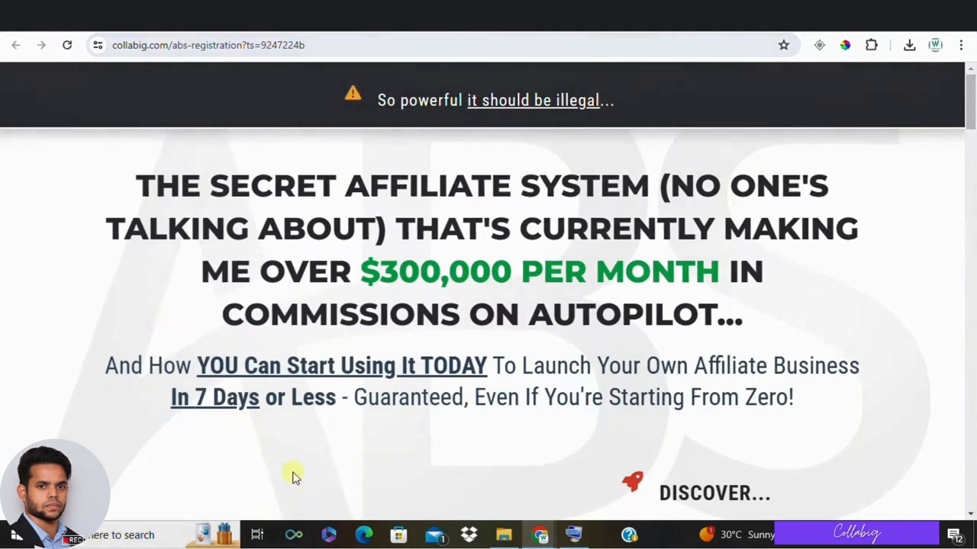
mouse_move(683, 393)
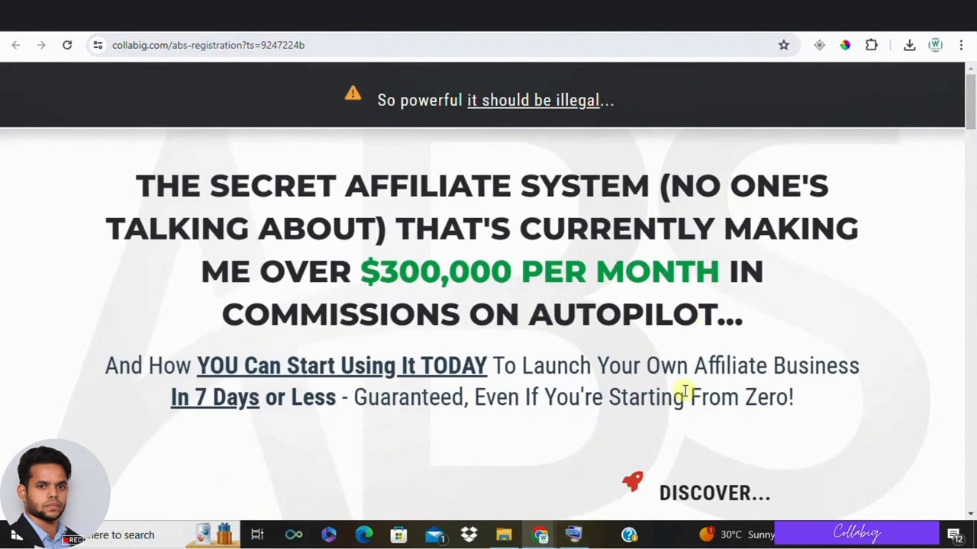